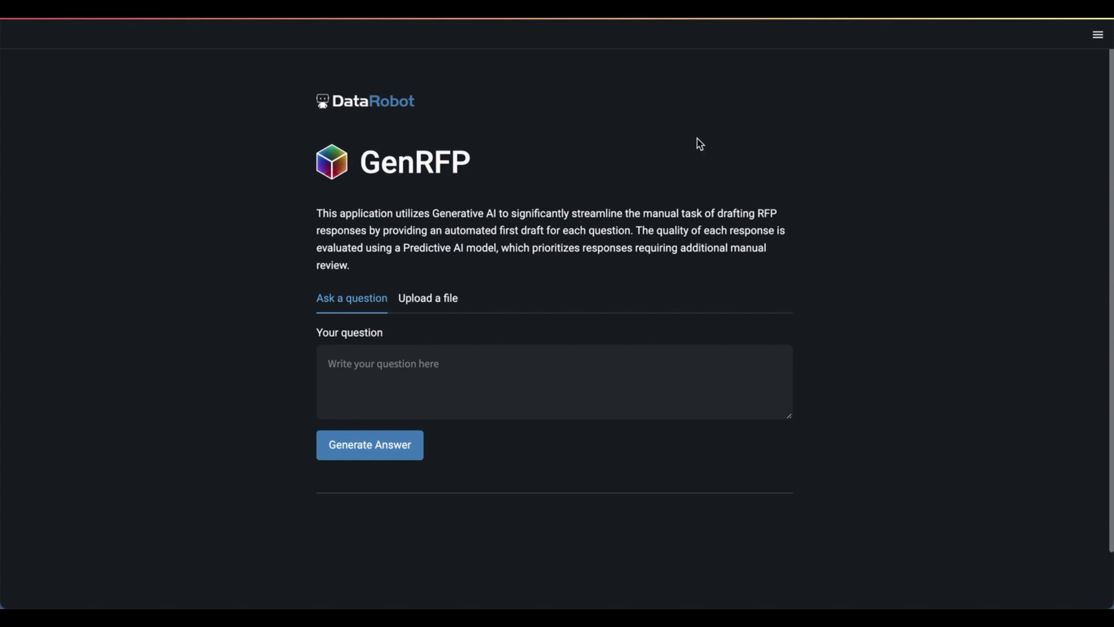
mouse_move(277, 136)
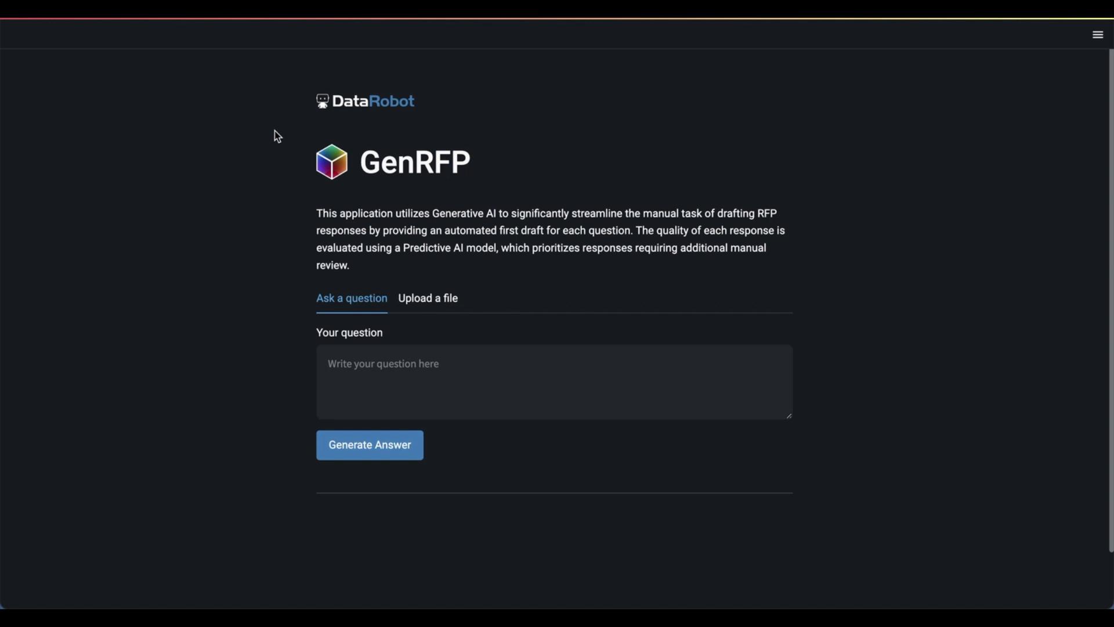
mouse_move(311, 216)
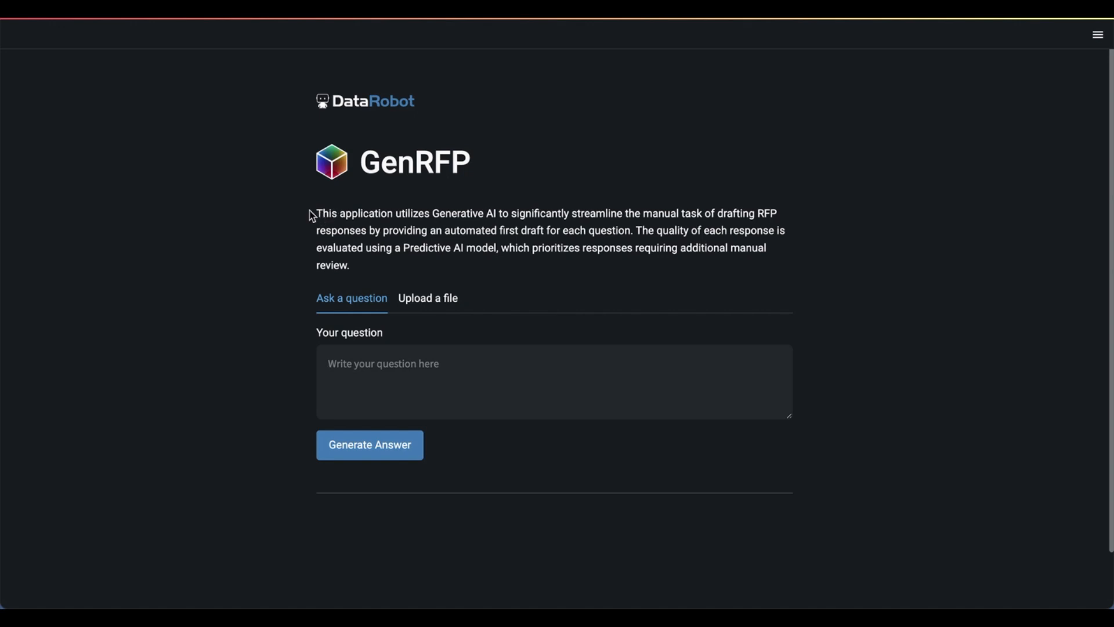
mouse_move(443, 227)
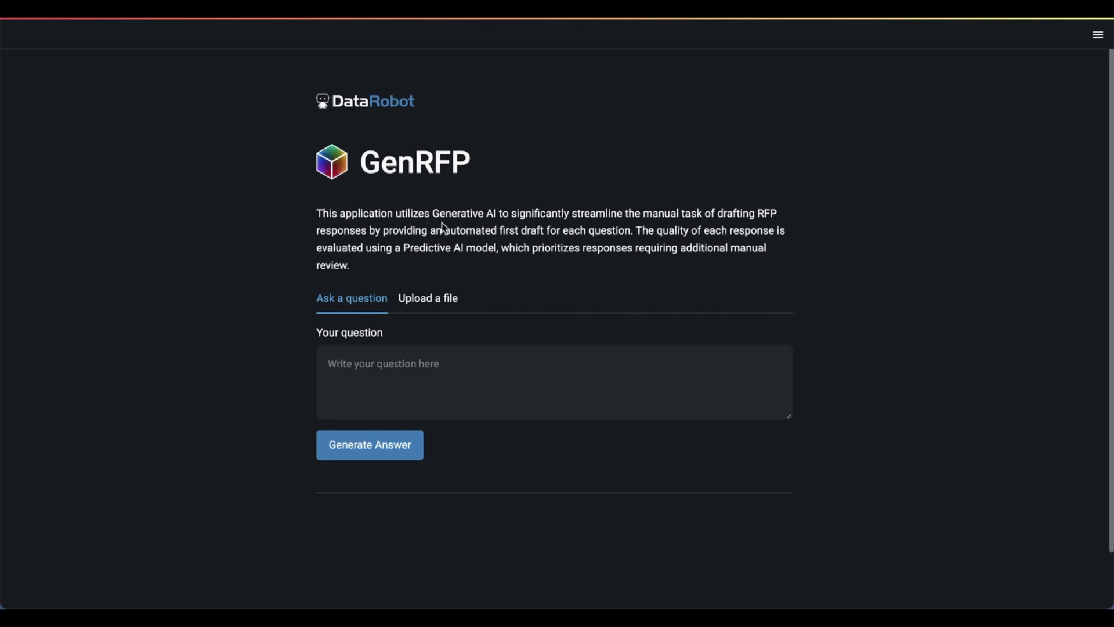
mouse_move(569, 213)
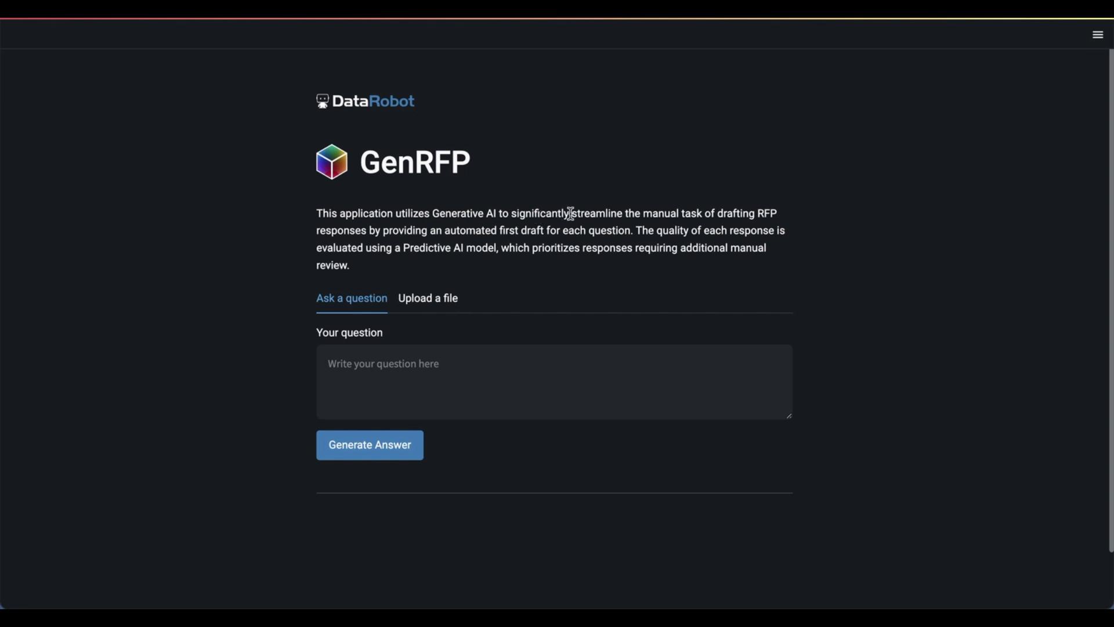
mouse_move(506, 175)
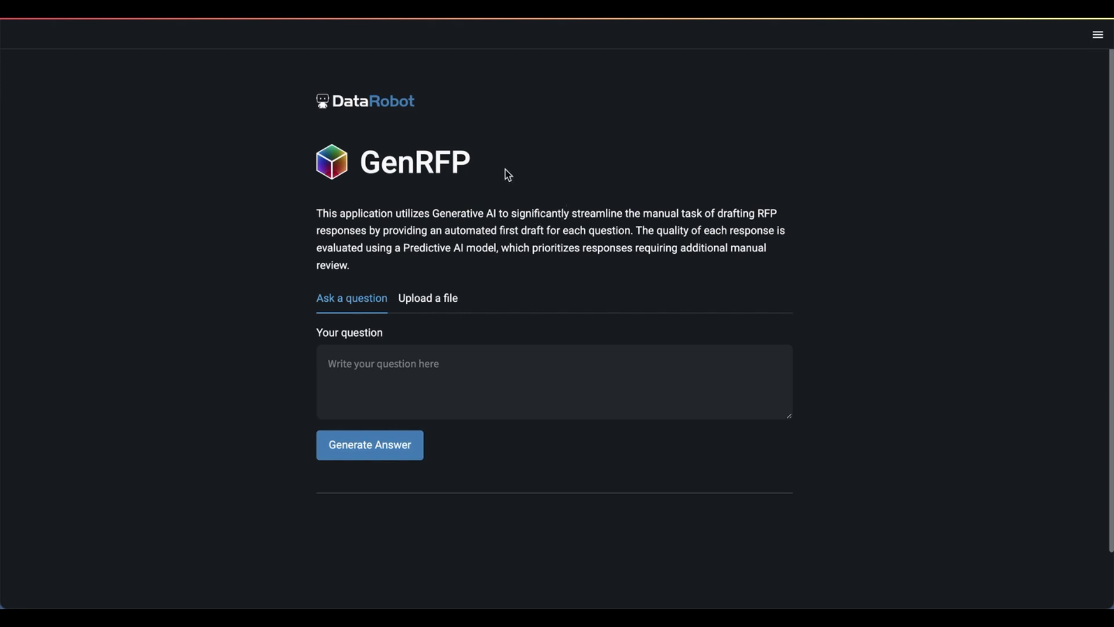
mouse_move(282, 187)
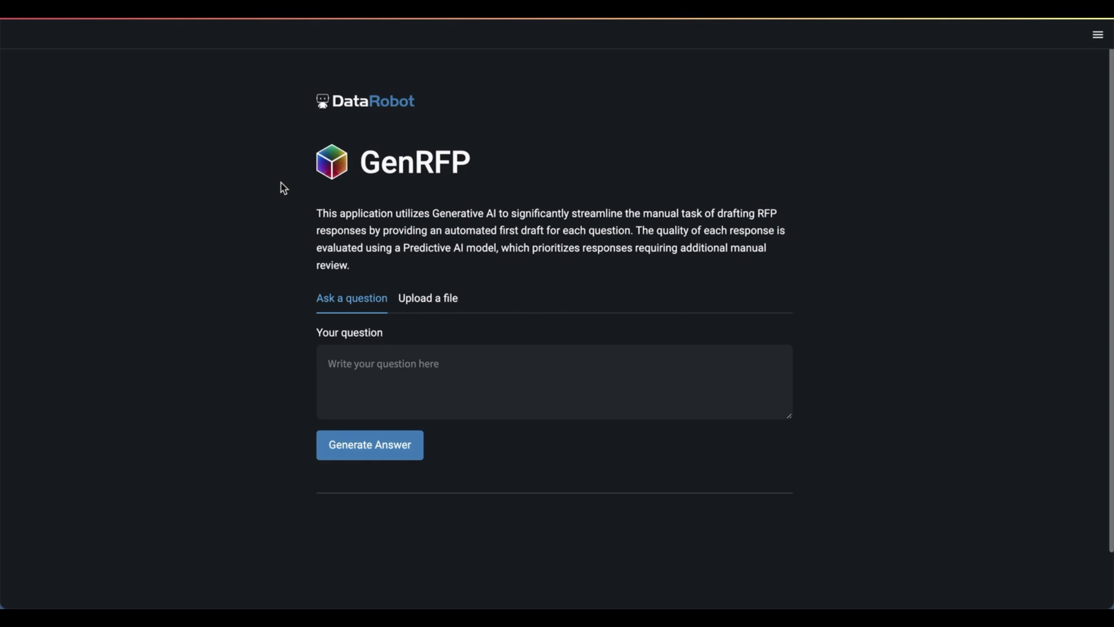
mouse_move(378, 392)
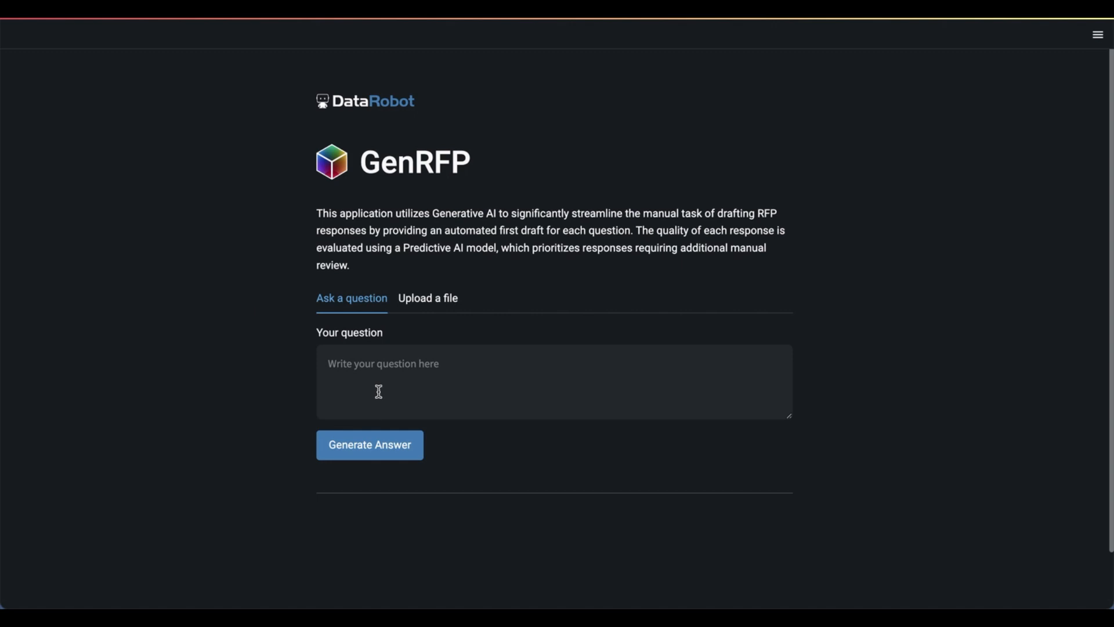
Ask 'How do I partition data in DataRobot?' and generate a drafted answer.
click(555, 382)
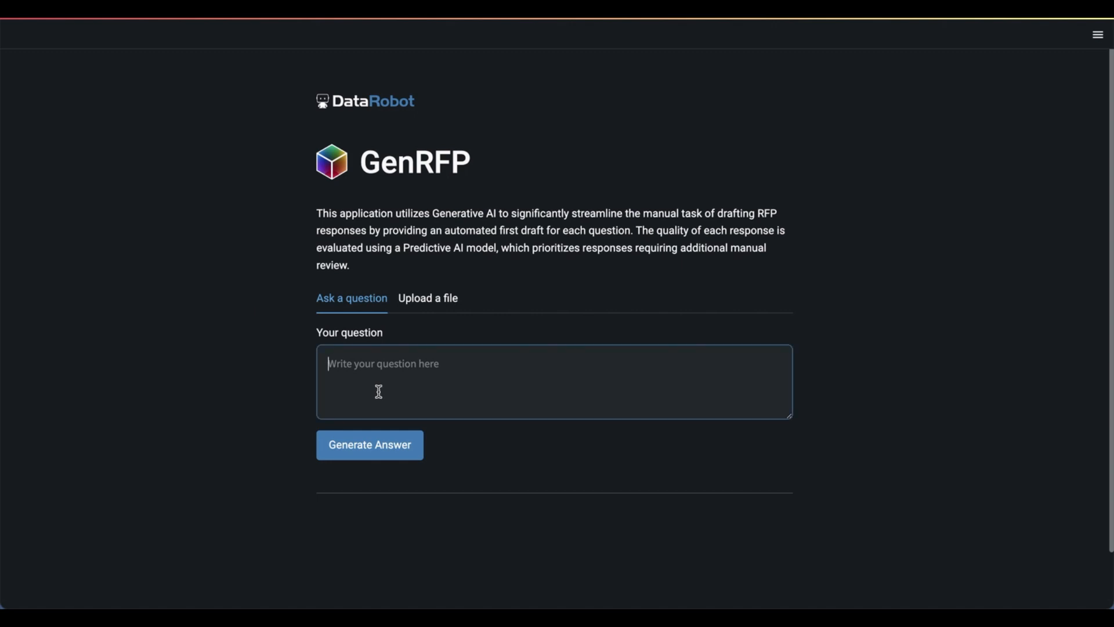
text(How do I)
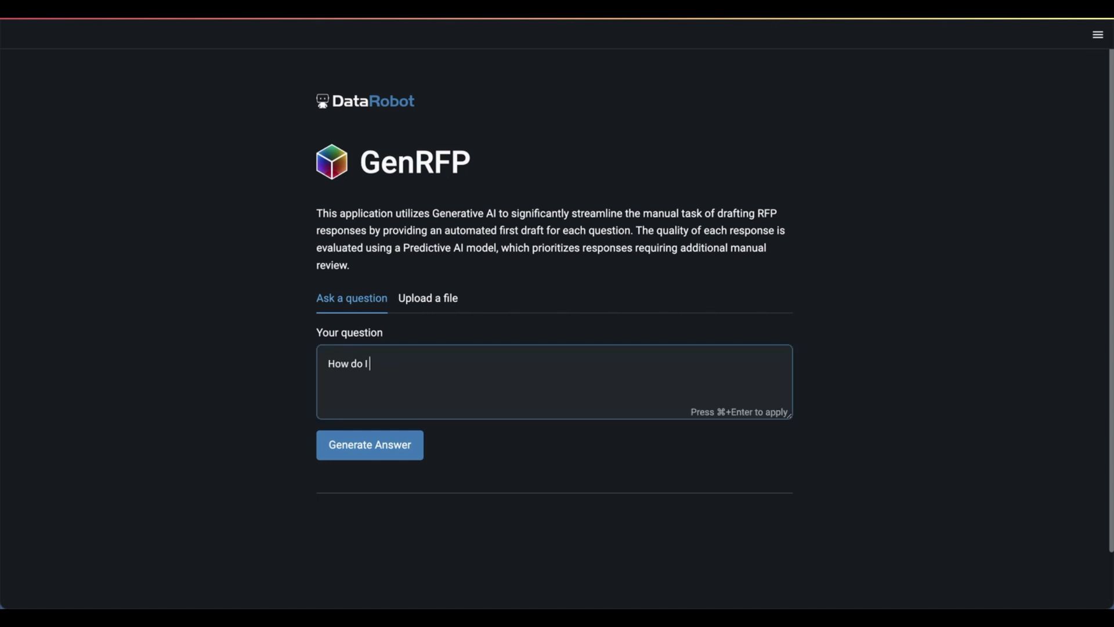
text(partition data in)
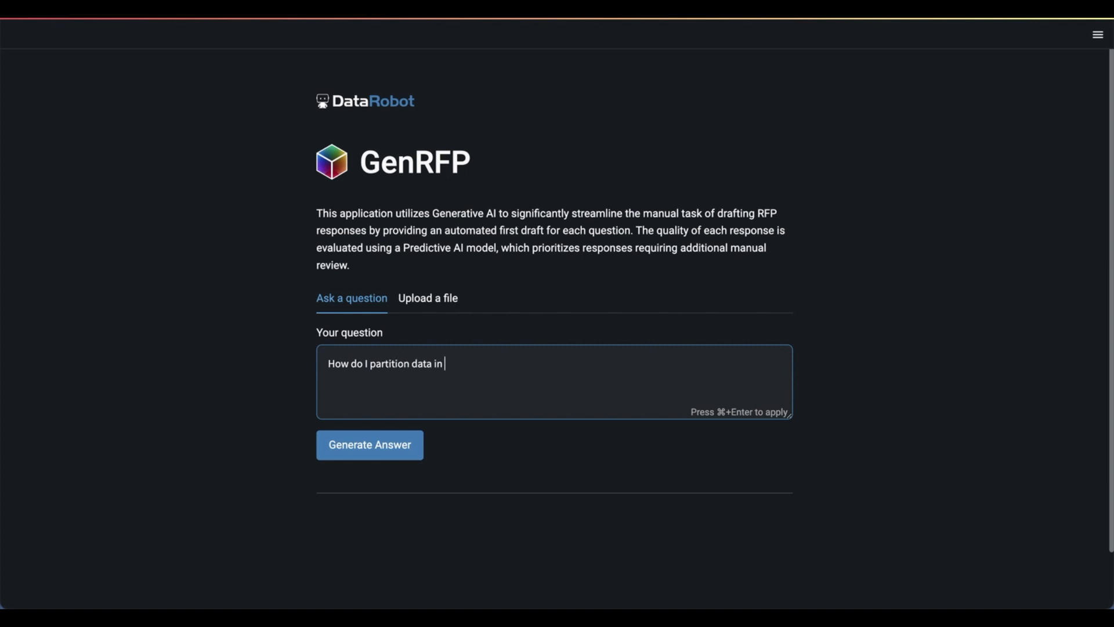
text(DataRobot?)
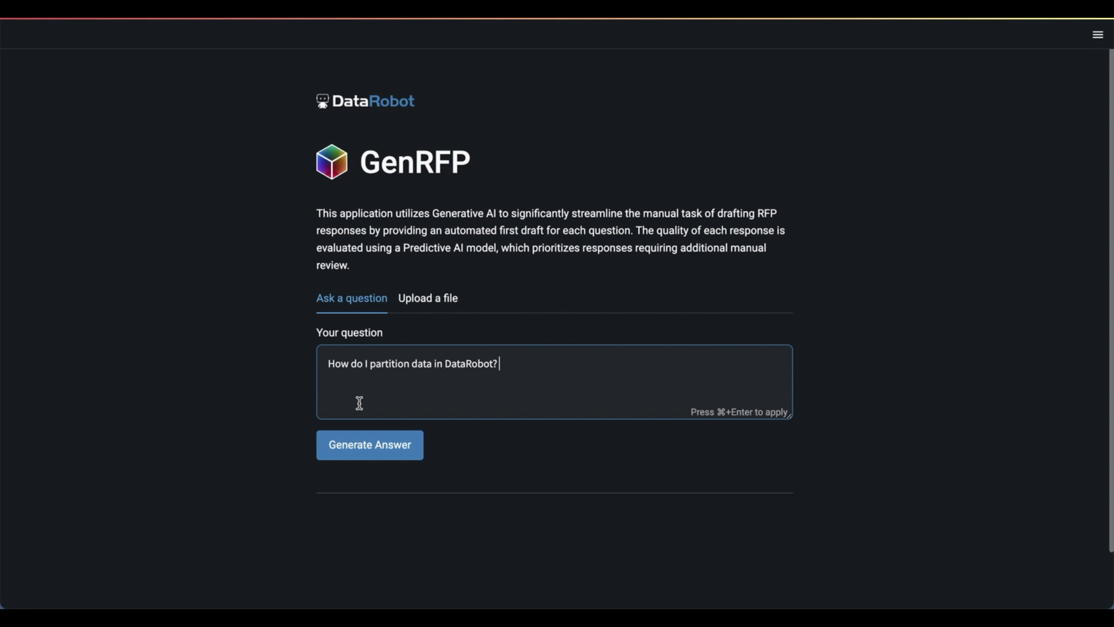
click(369, 445)
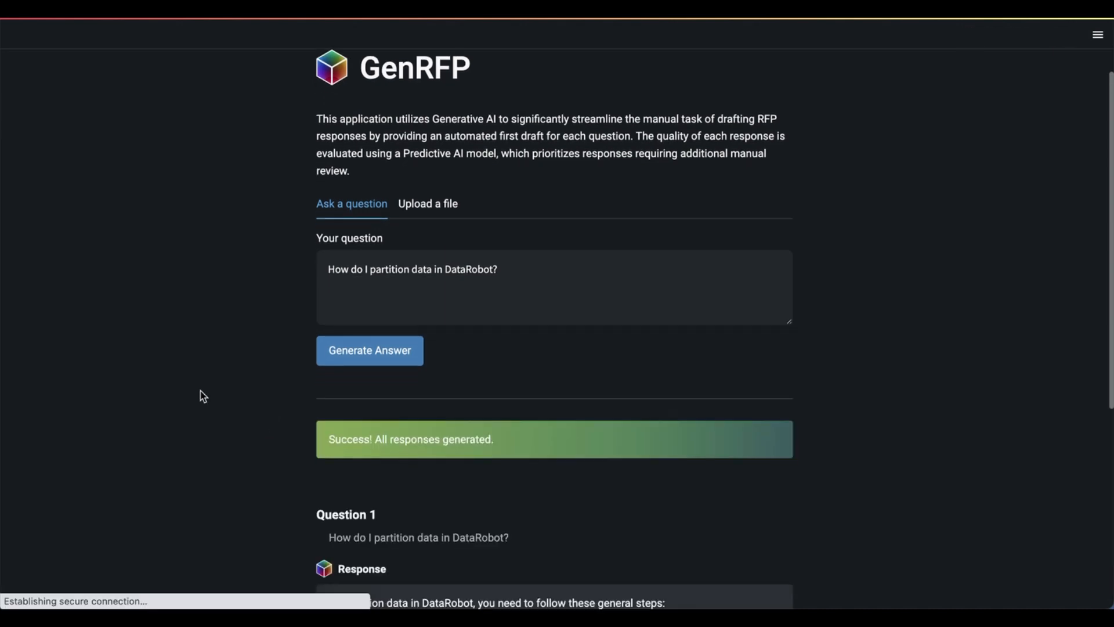
scroll(down, 3)
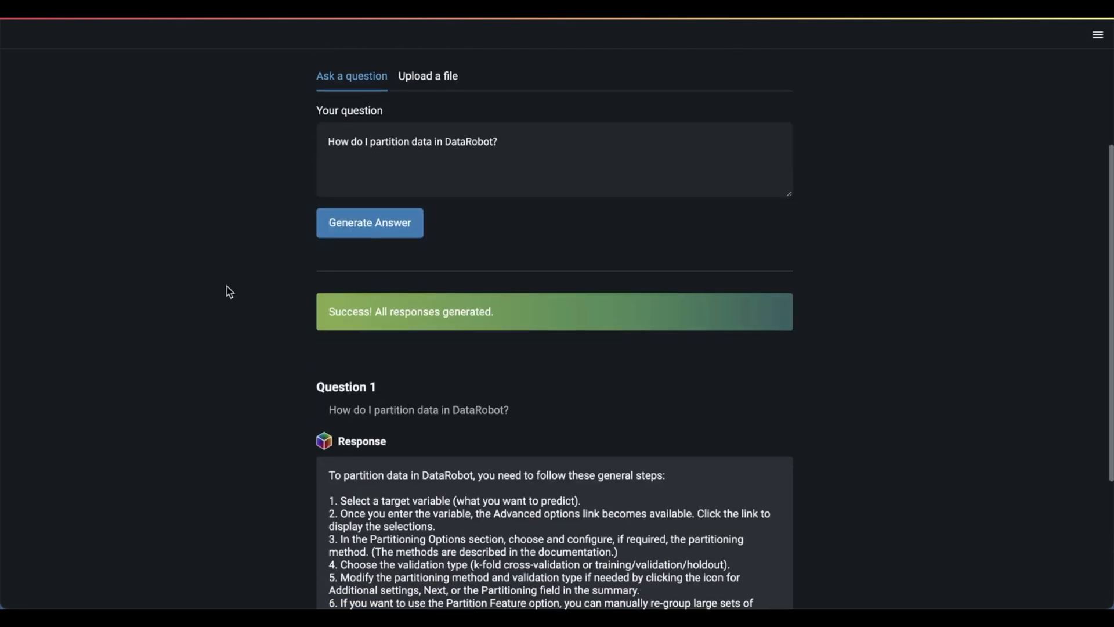
scroll(down, 3)
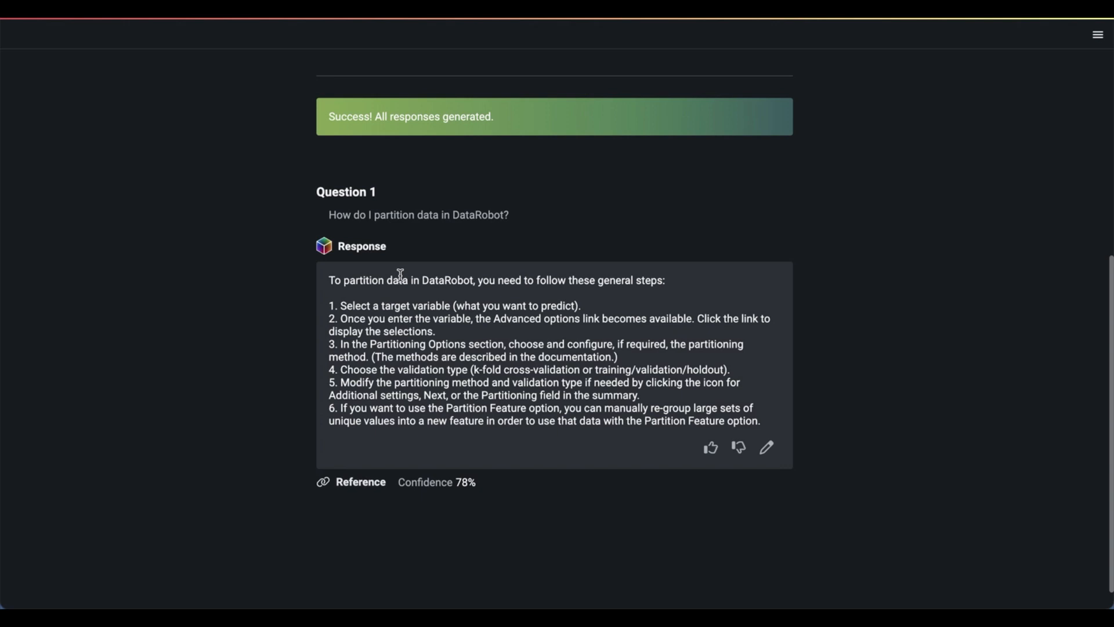
mouse_move(304, 300)
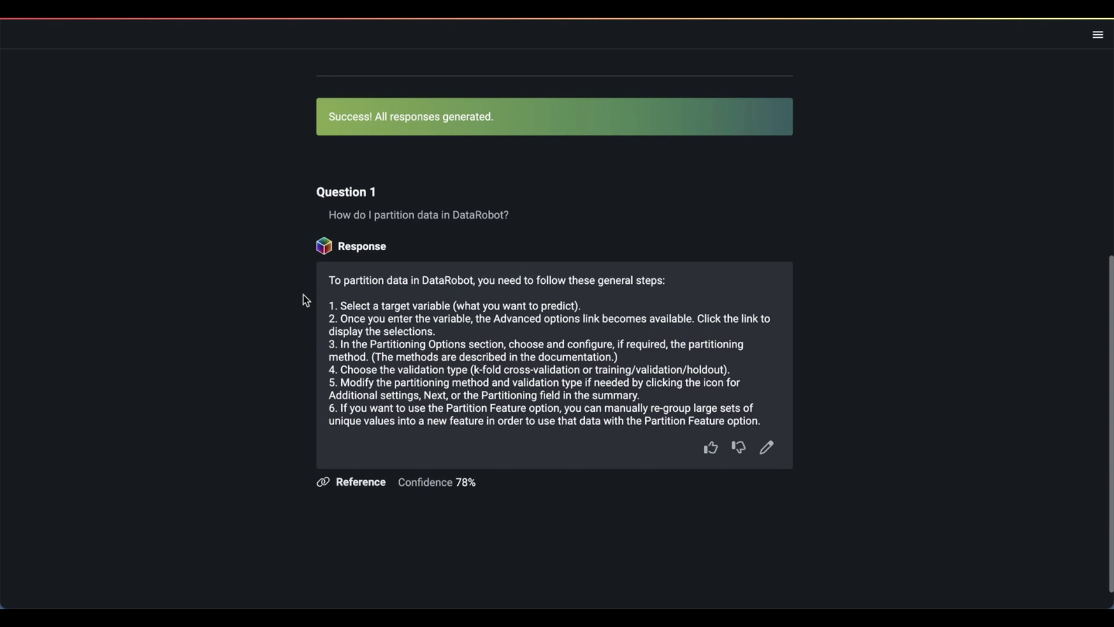
mouse_move(272, 308)
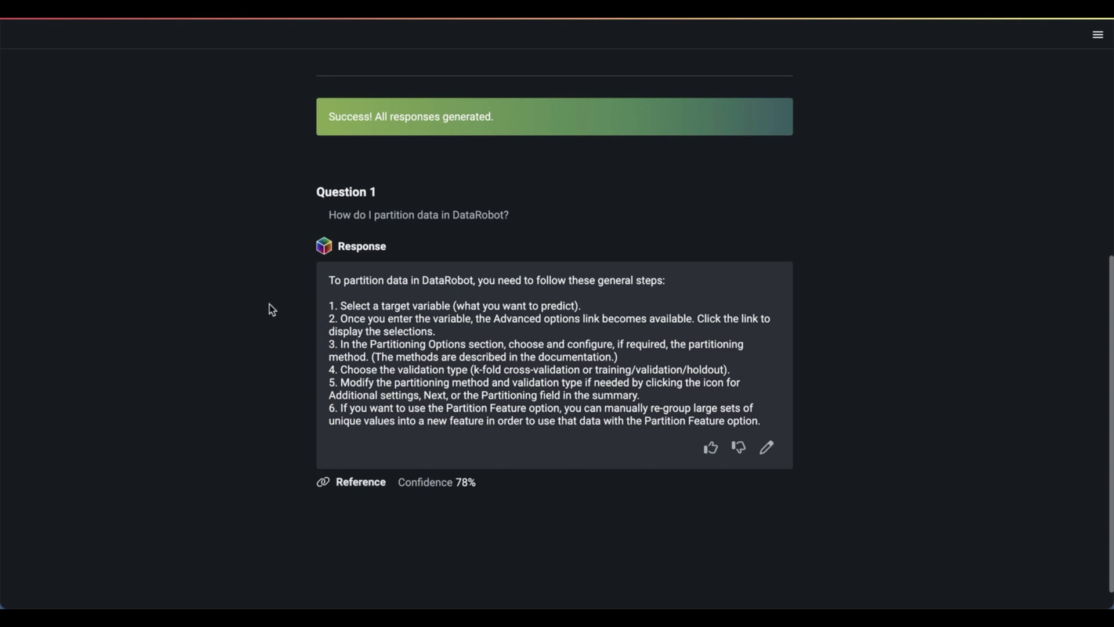
mouse_move(308, 327)
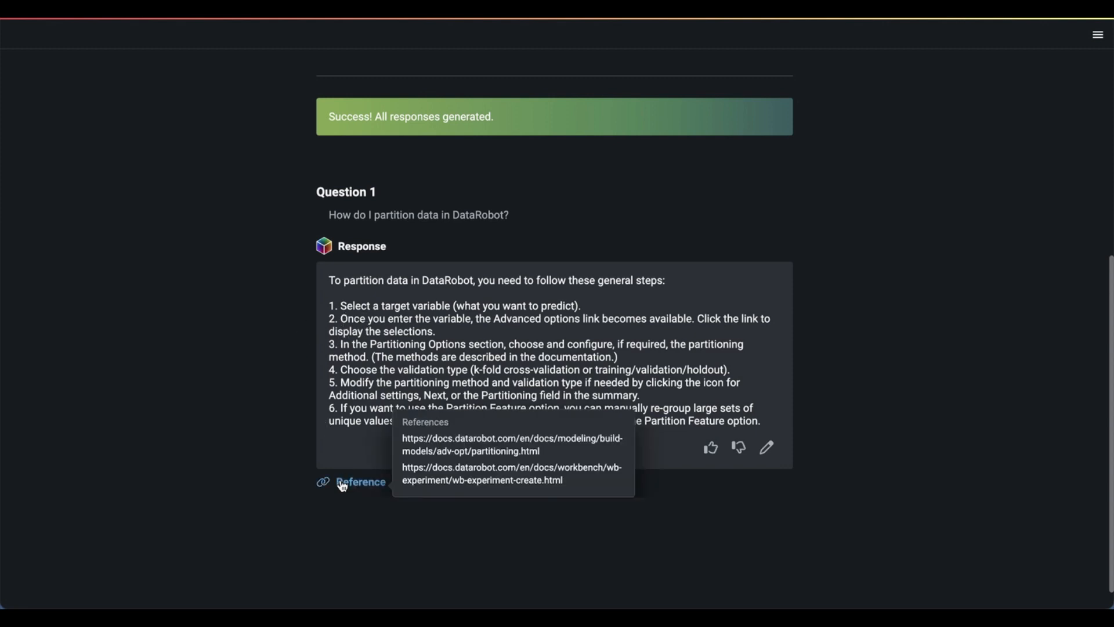
mouse_move(235, 439)
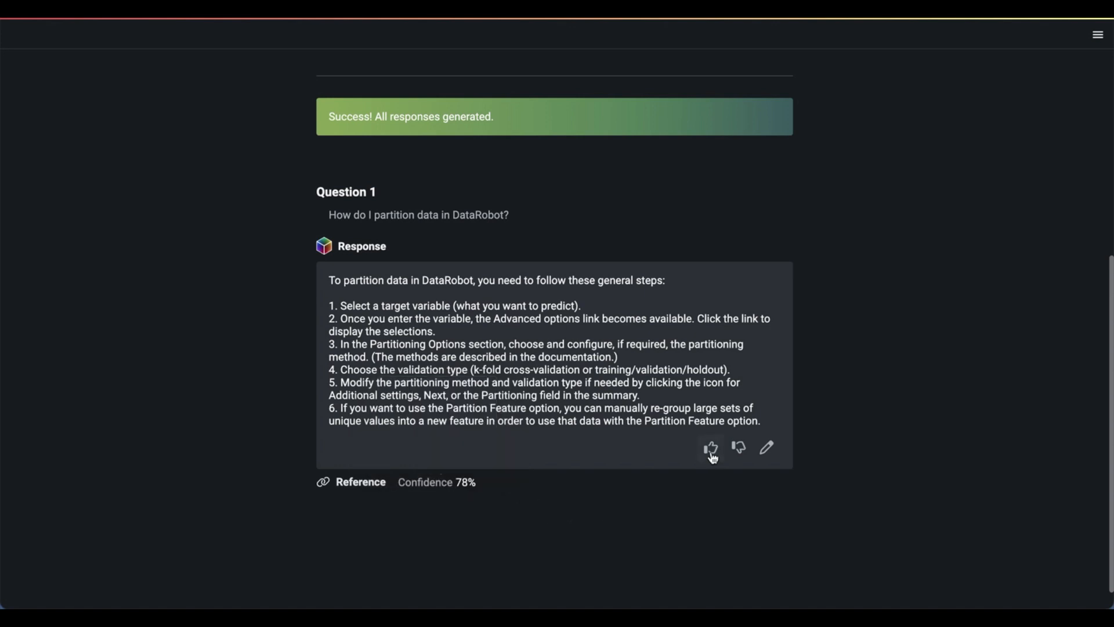
mouse_move(273, 375)
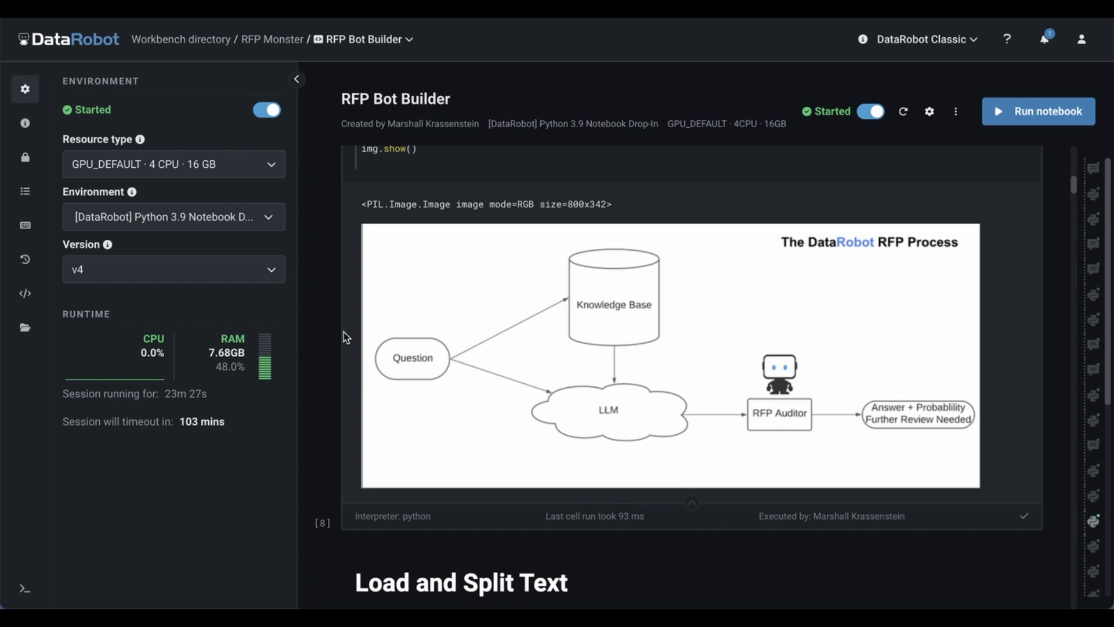
Scroll the RFP Bot Builder notebook to its RFP process diagram output.
scroll(down, 3)
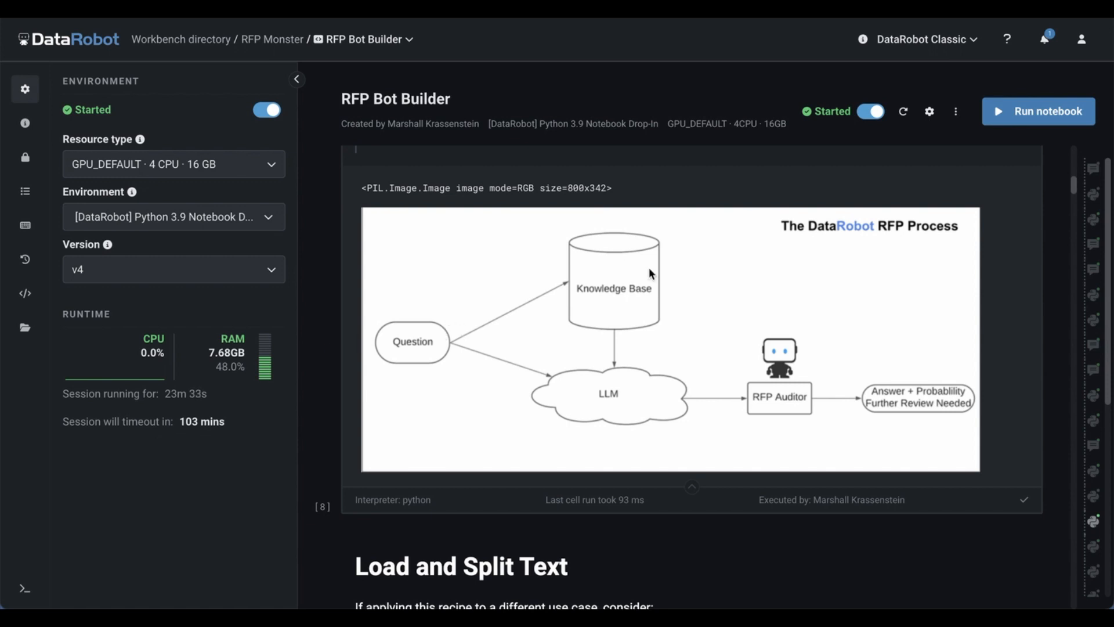
mouse_move(638, 263)
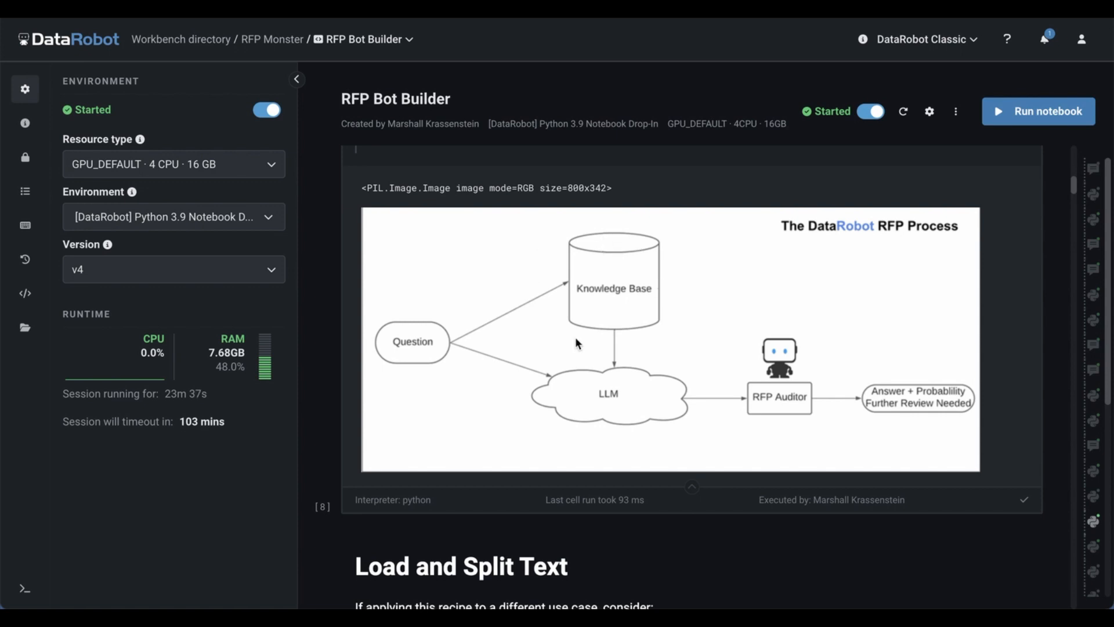
mouse_move(559, 363)
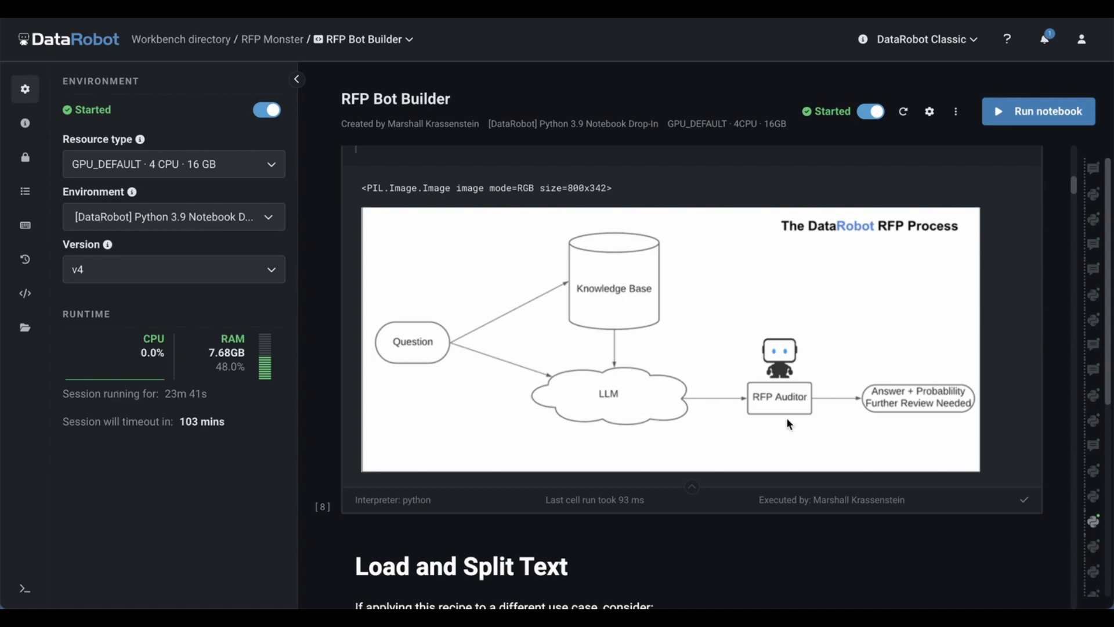
mouse_move(816, 340)
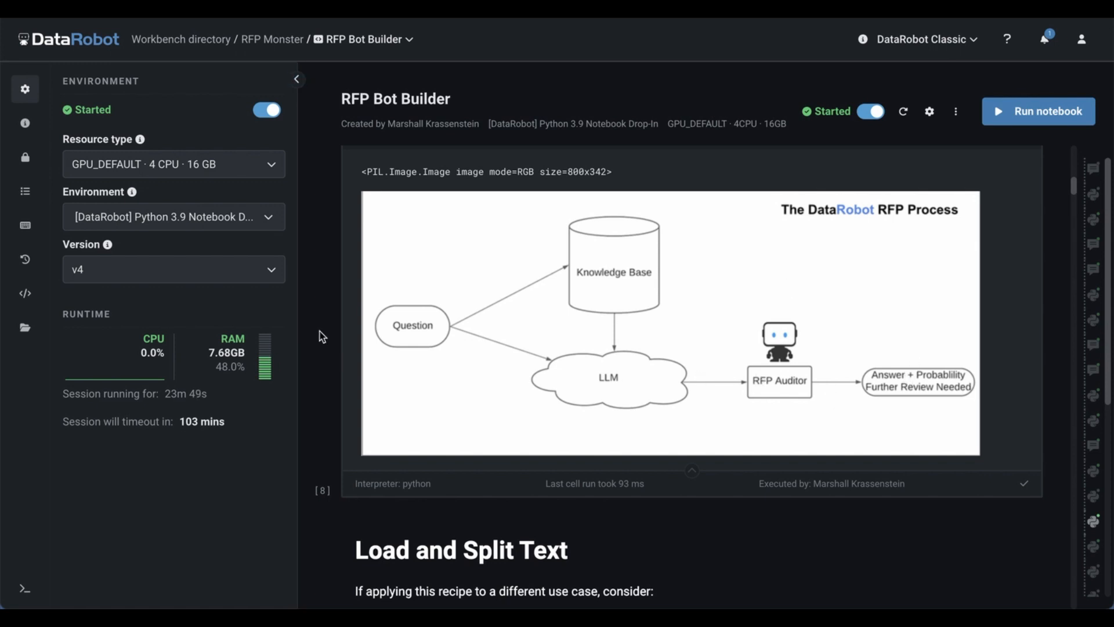
mouse_move(320, 303)
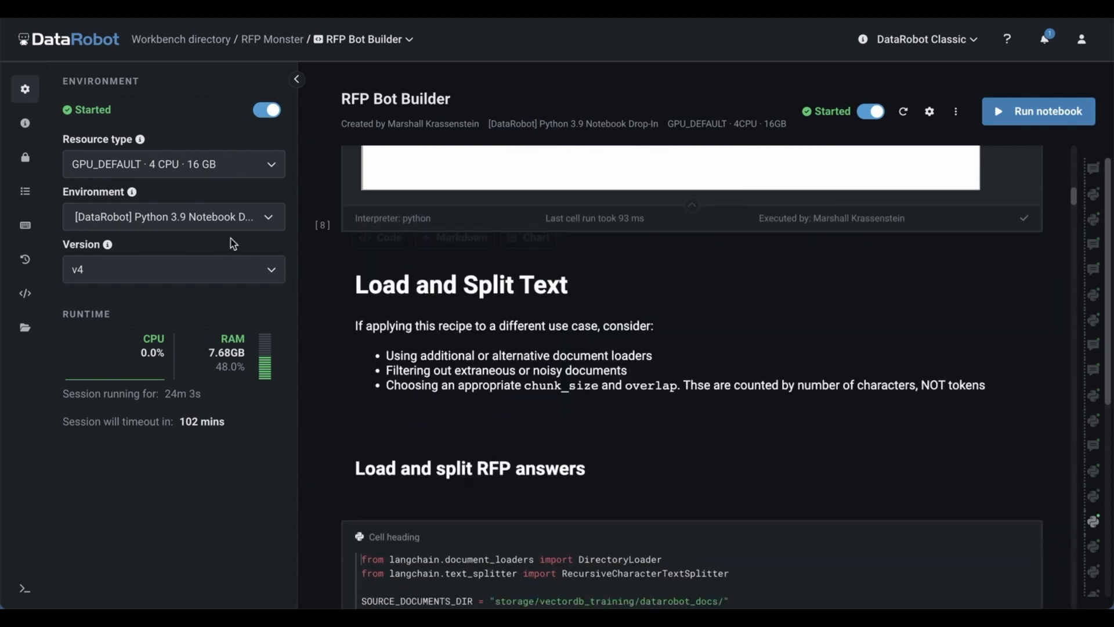
mouse_move(161, 164)
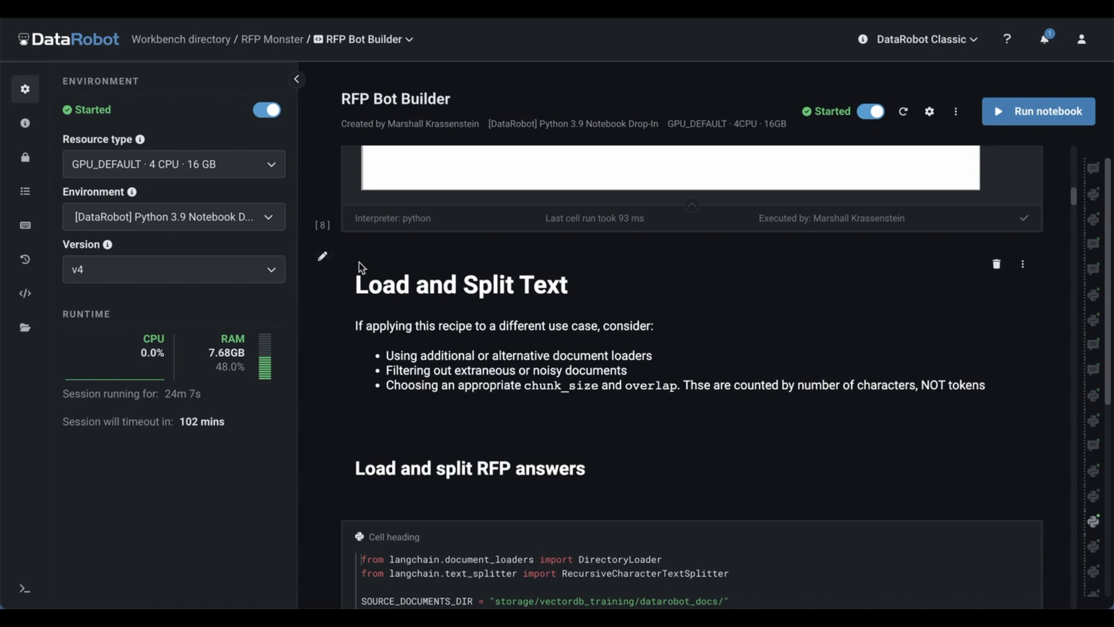
scroll(down, 3)
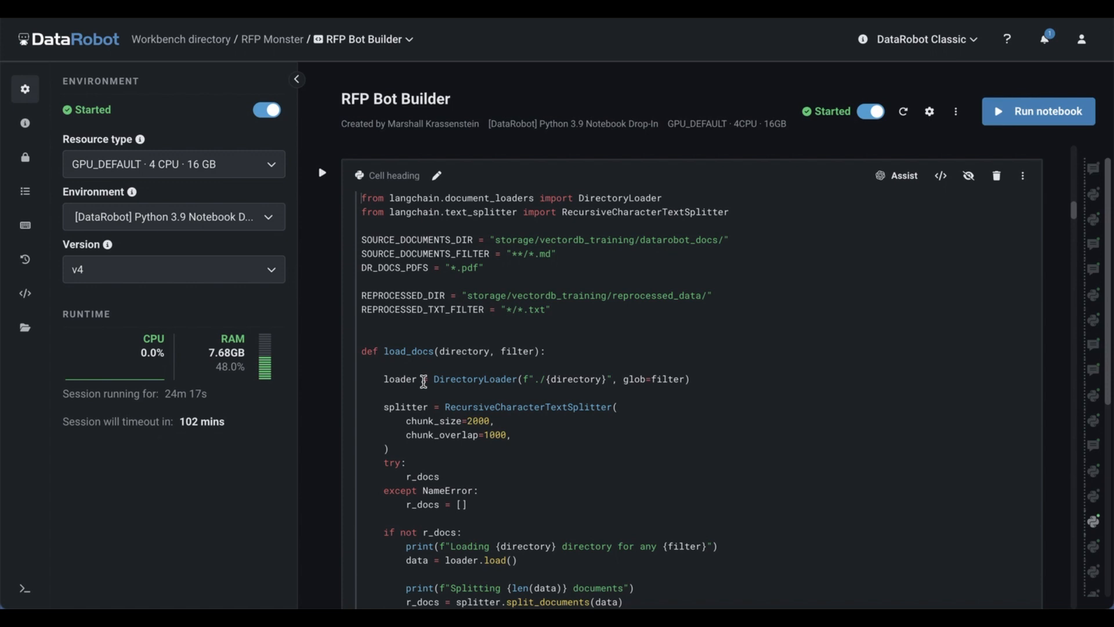
scroll(down, 3)
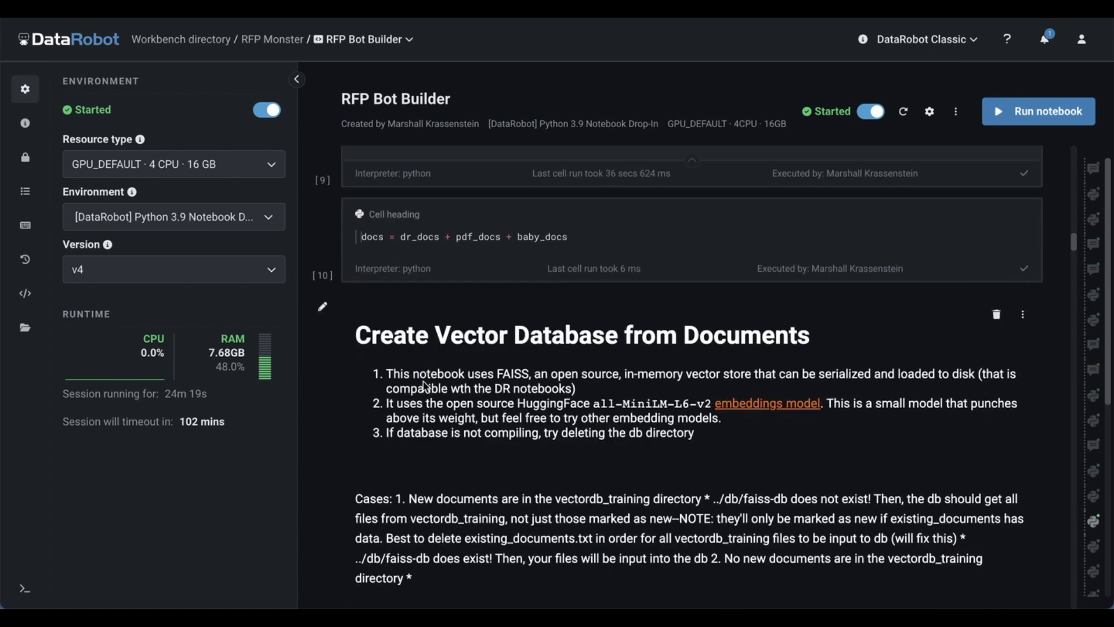
scroll(down, 3)
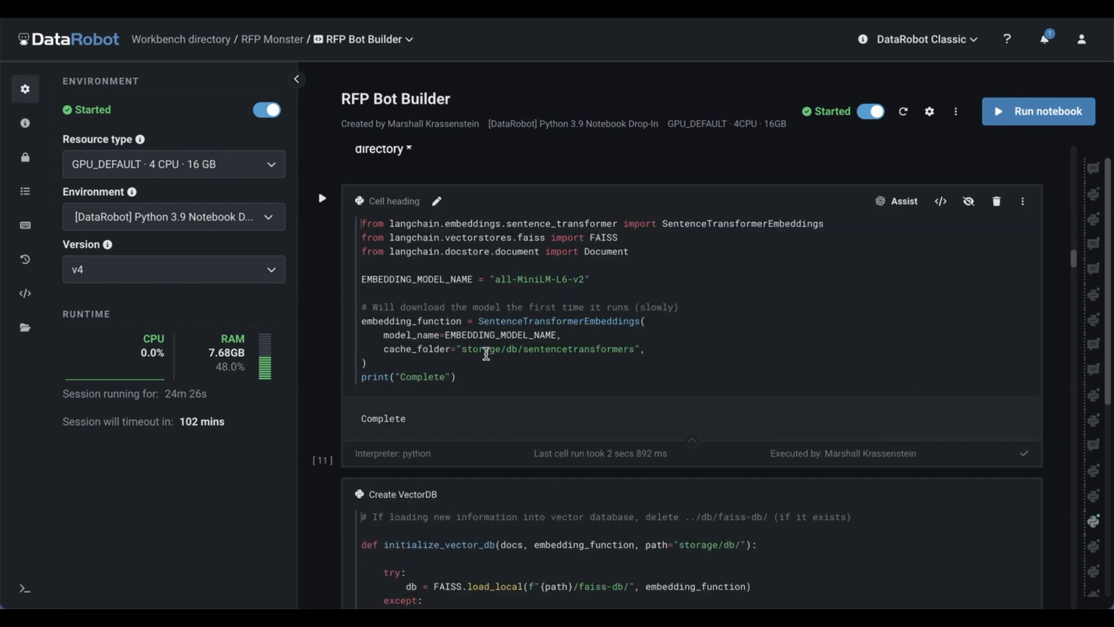
scroll(down, 3)
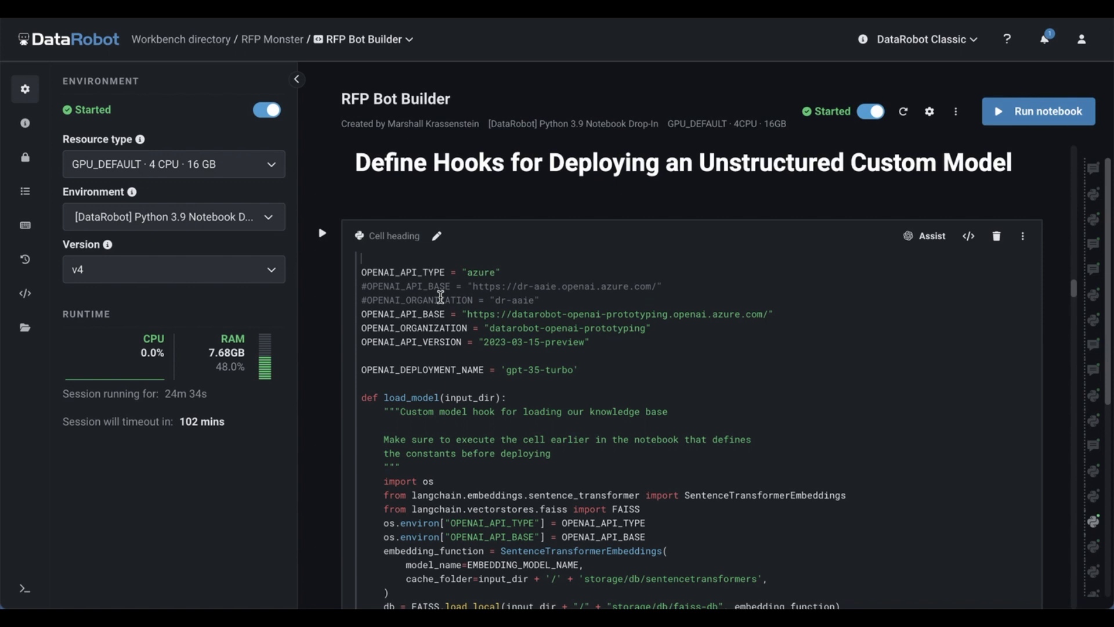
scroll(down, 3)
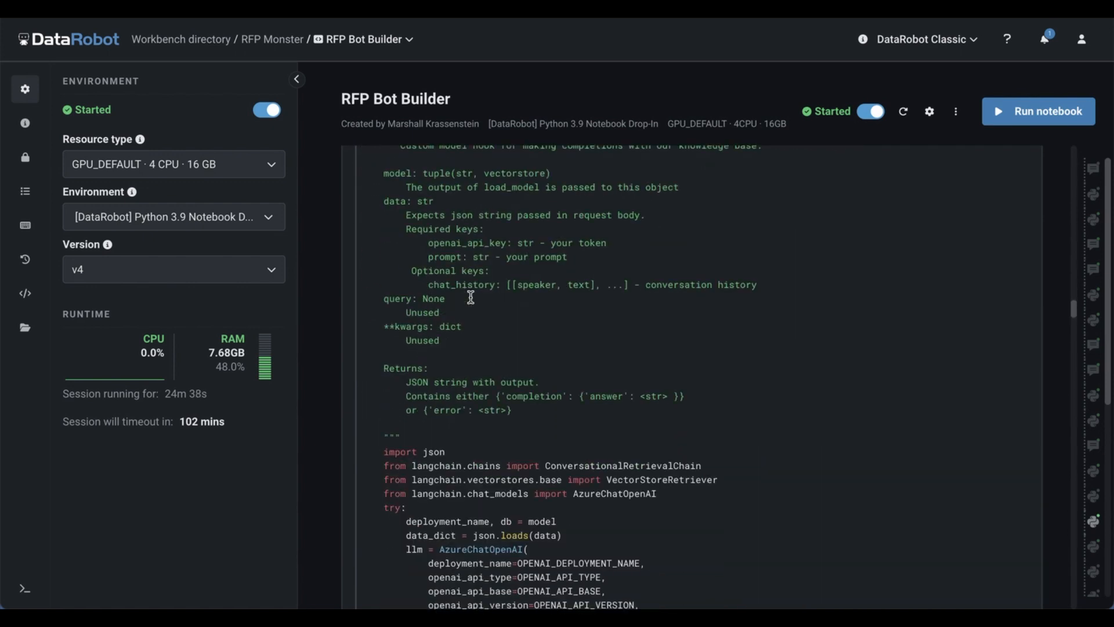
scroll(down, 3)
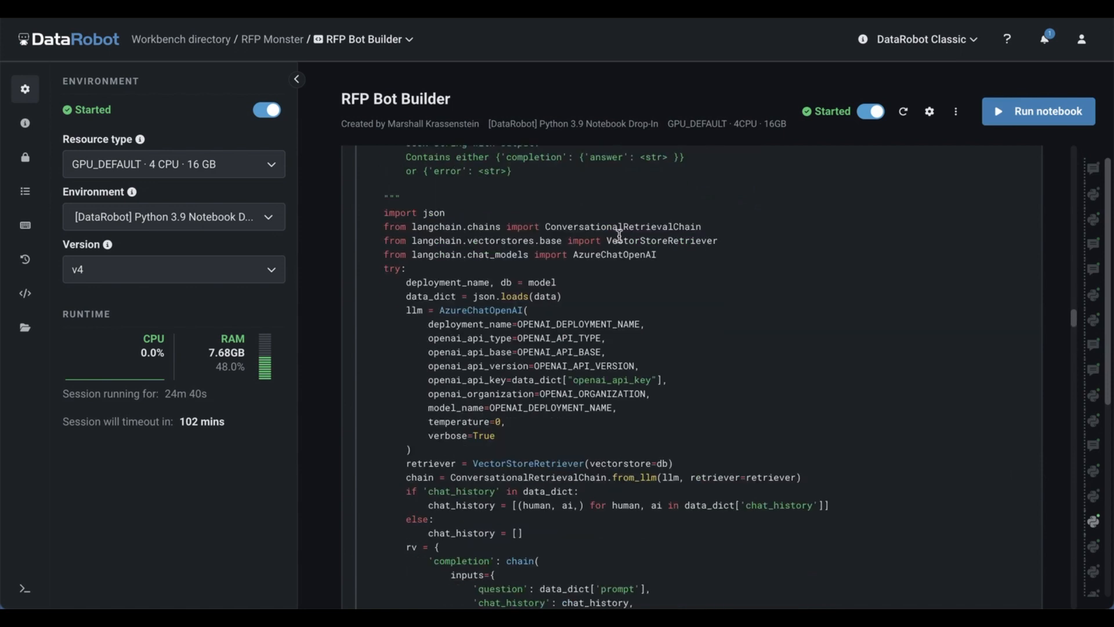
scroll(down, 3)
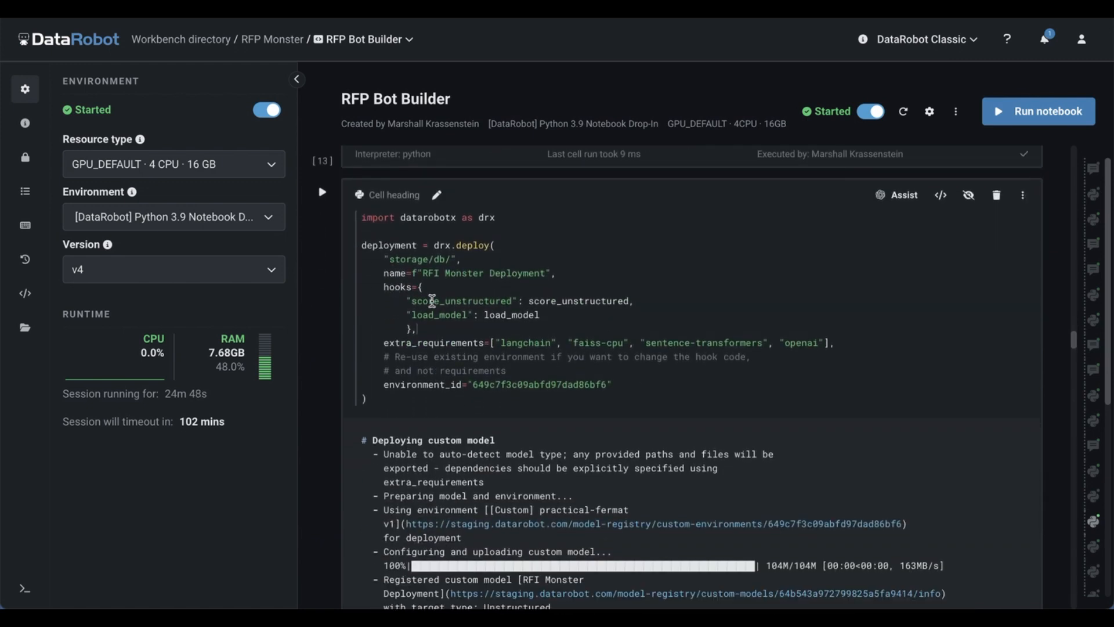
scroll(down, 3)
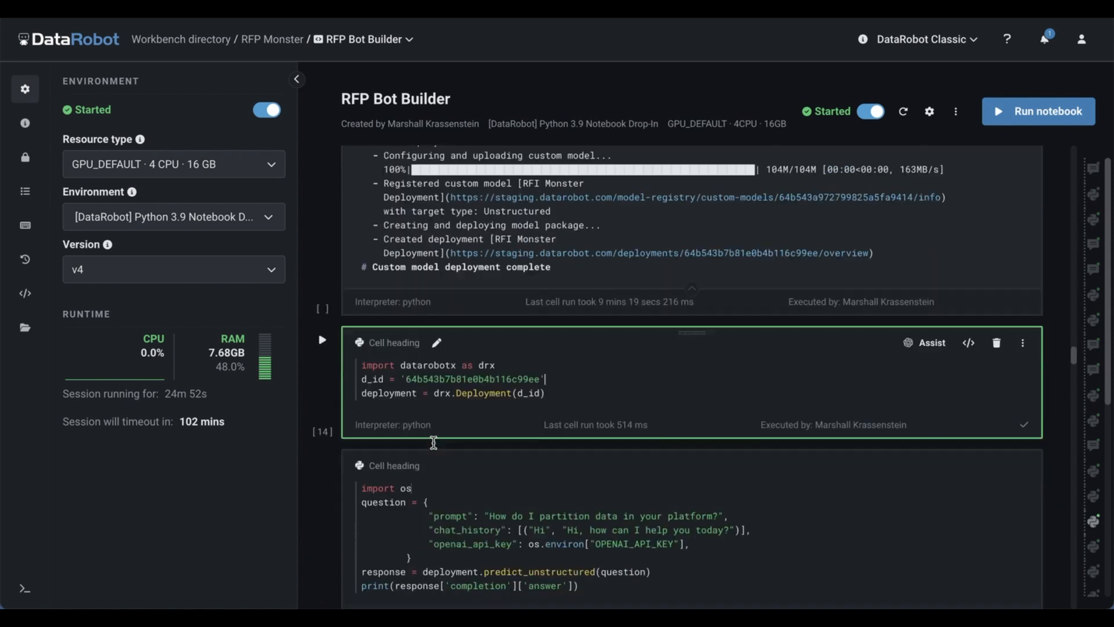
scroll(down, 3)
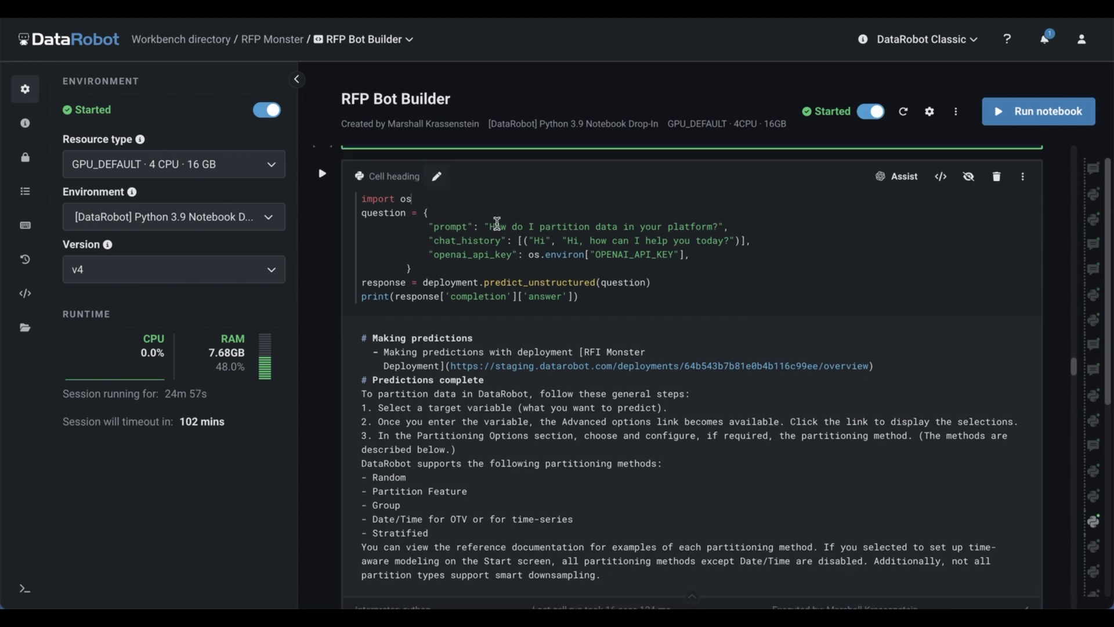
mouse_move(418, 285)
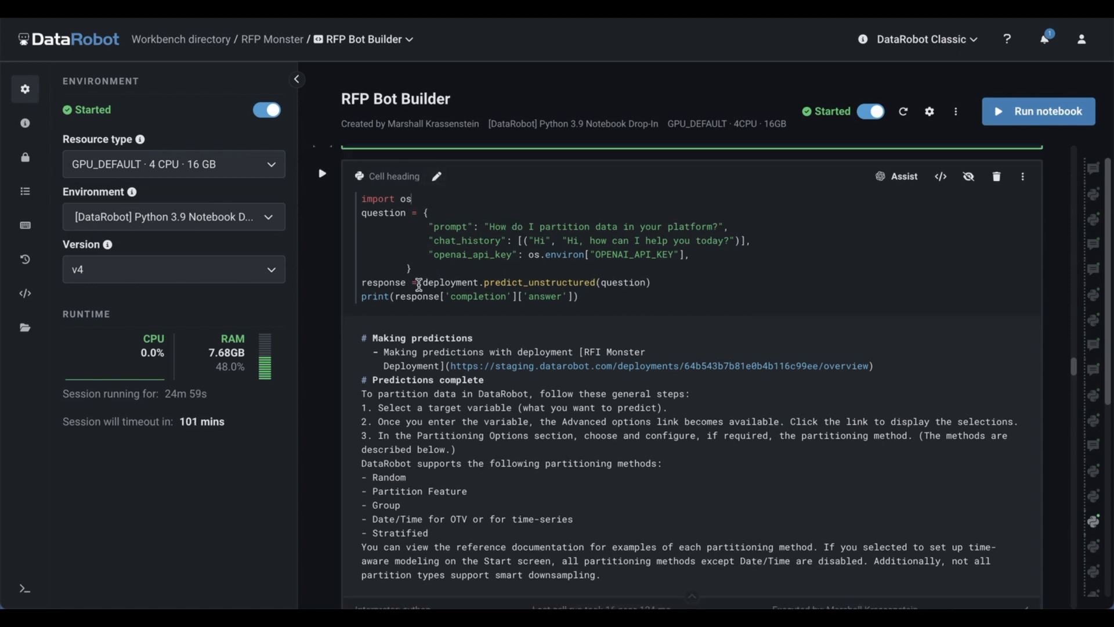
scroll(down, 3)
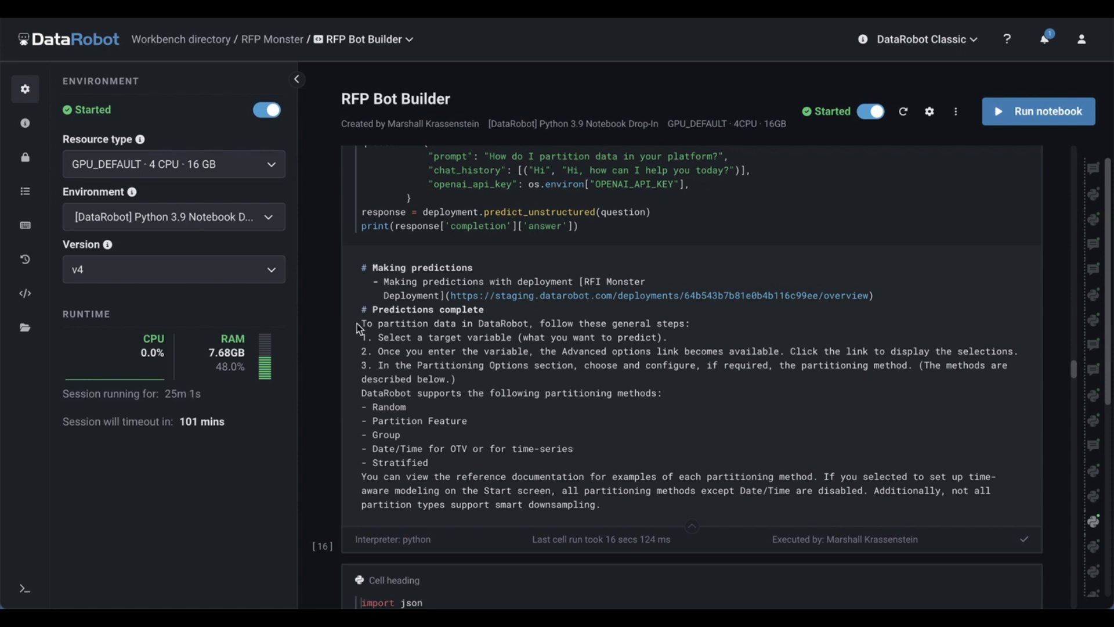
mouse_move(571, 359)
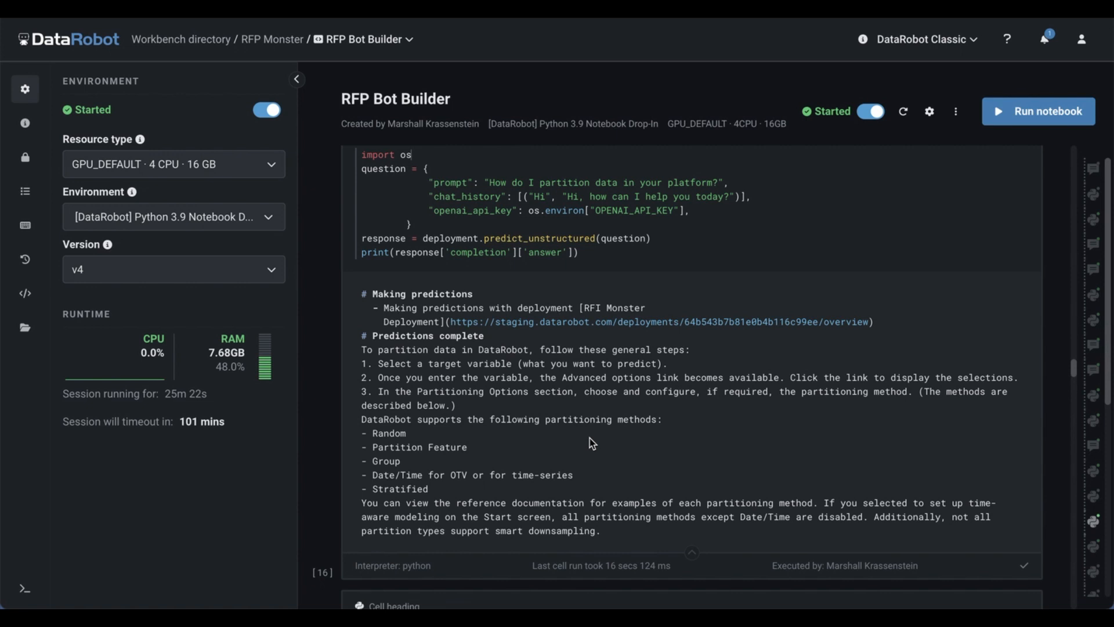
mouse_move(433, 64)
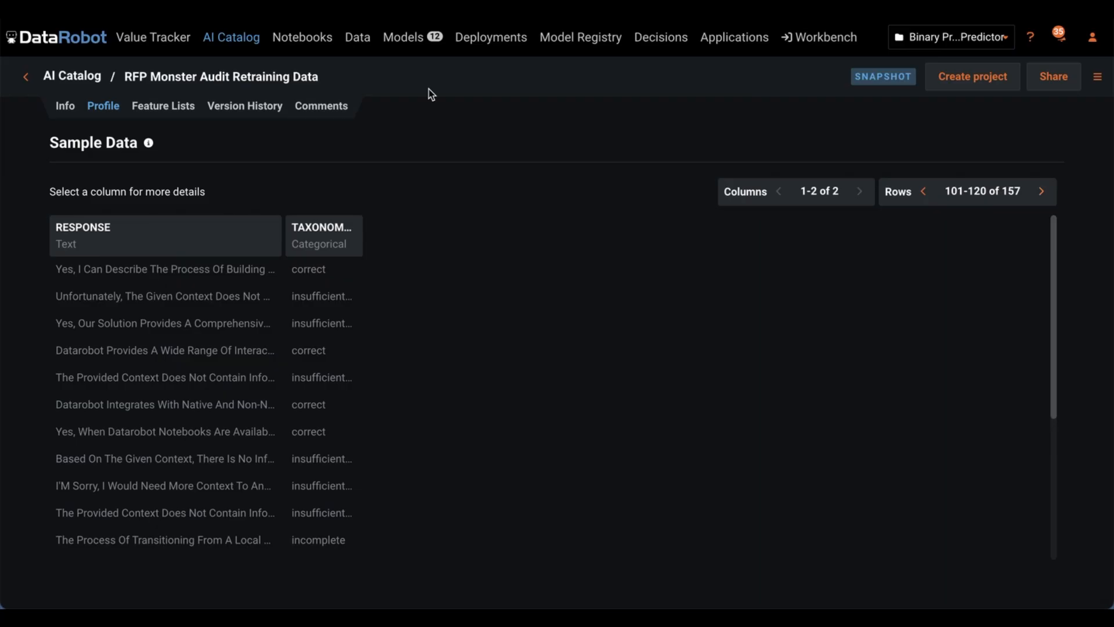
mouse_move(245, 105)
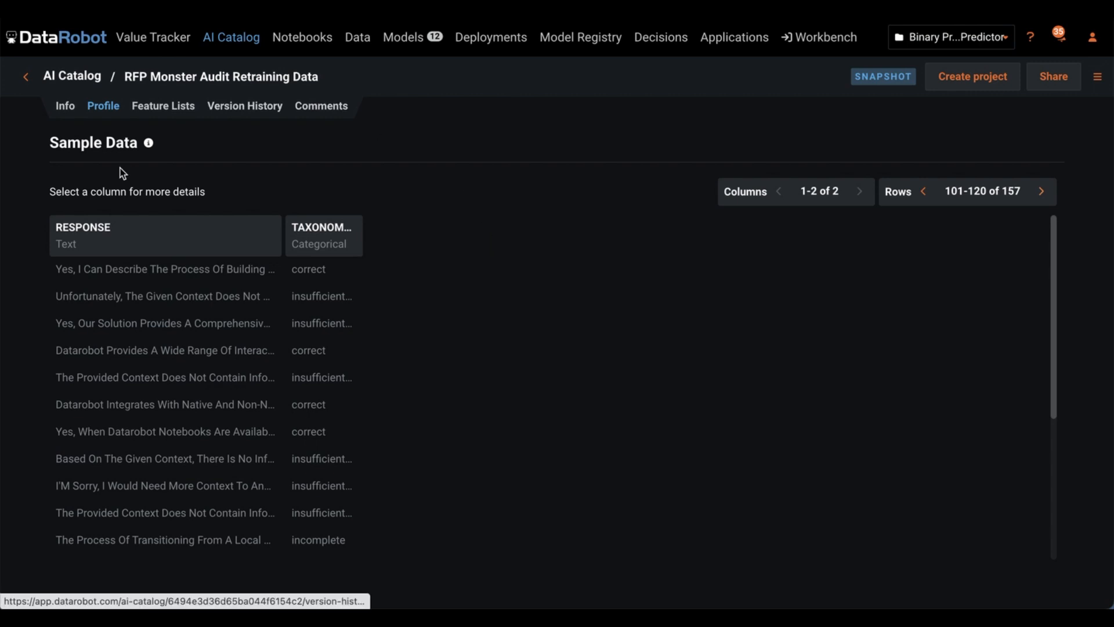
mouse_move(30, 435)
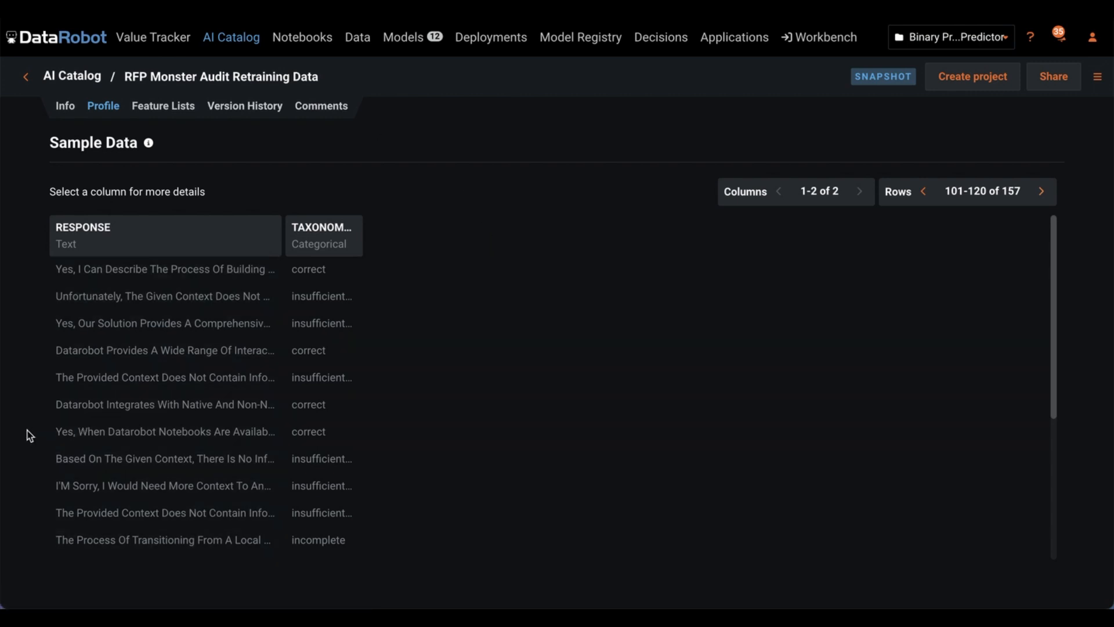
mouse_move(30, 417)
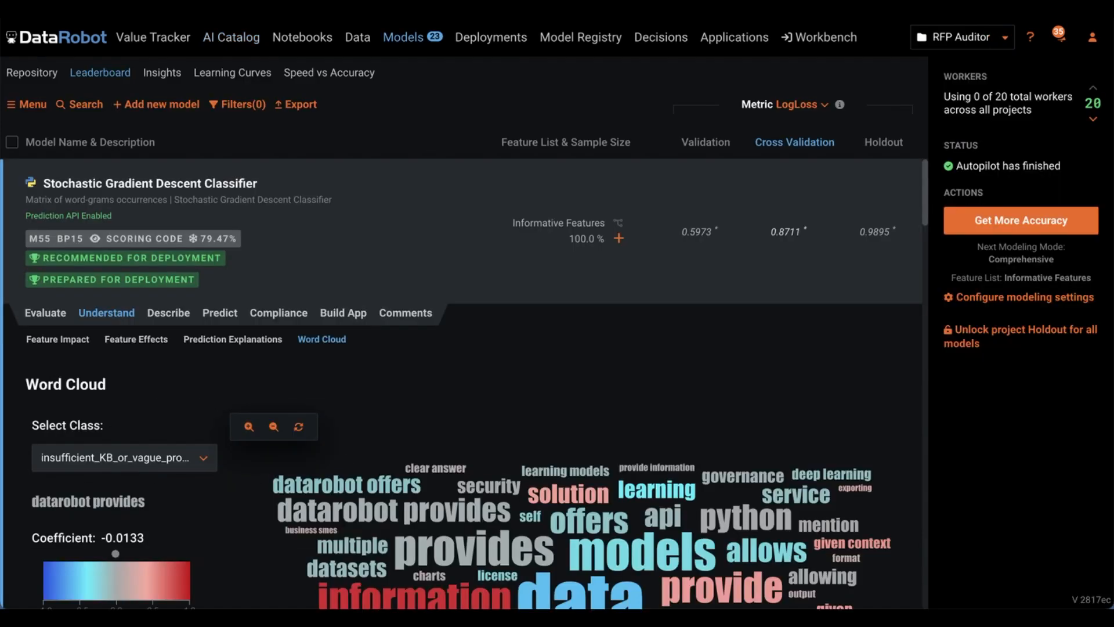
Show the top Stochastic Gradient Descent Classifier's word cloud with 'sorry' at coefficient 0.7552.
scroll(down, 3)
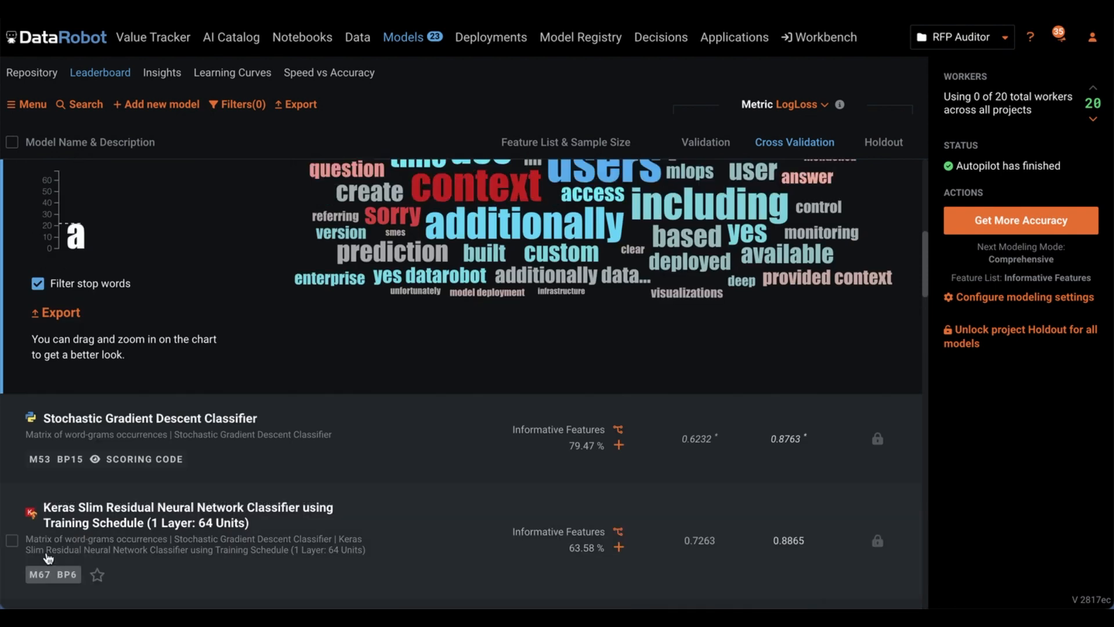
scroll(down, 3)
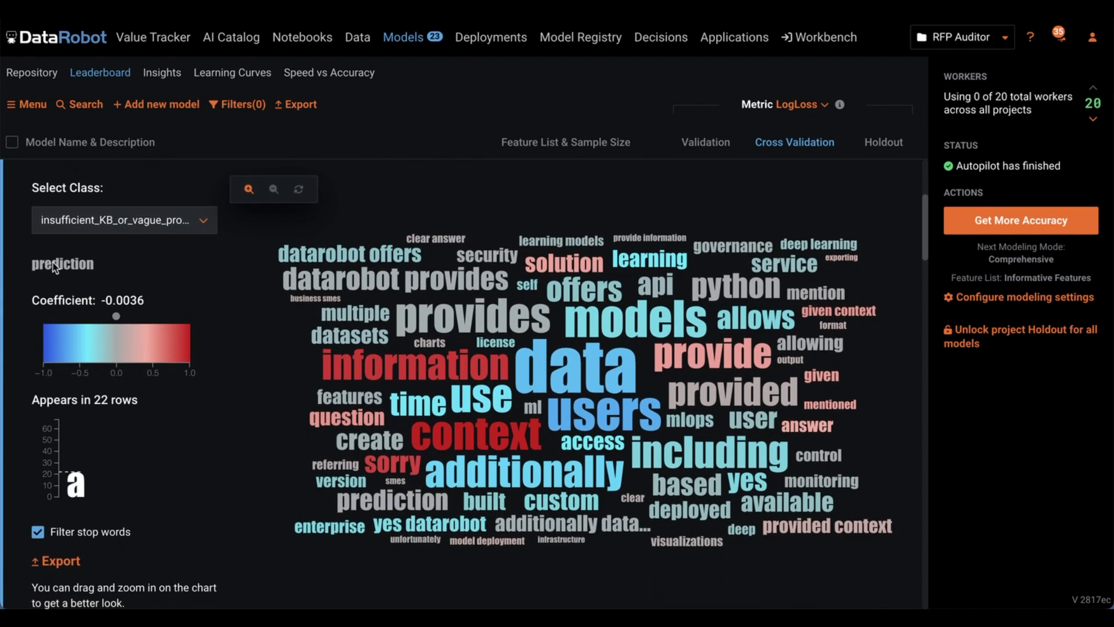
mouse_move(76, 228)
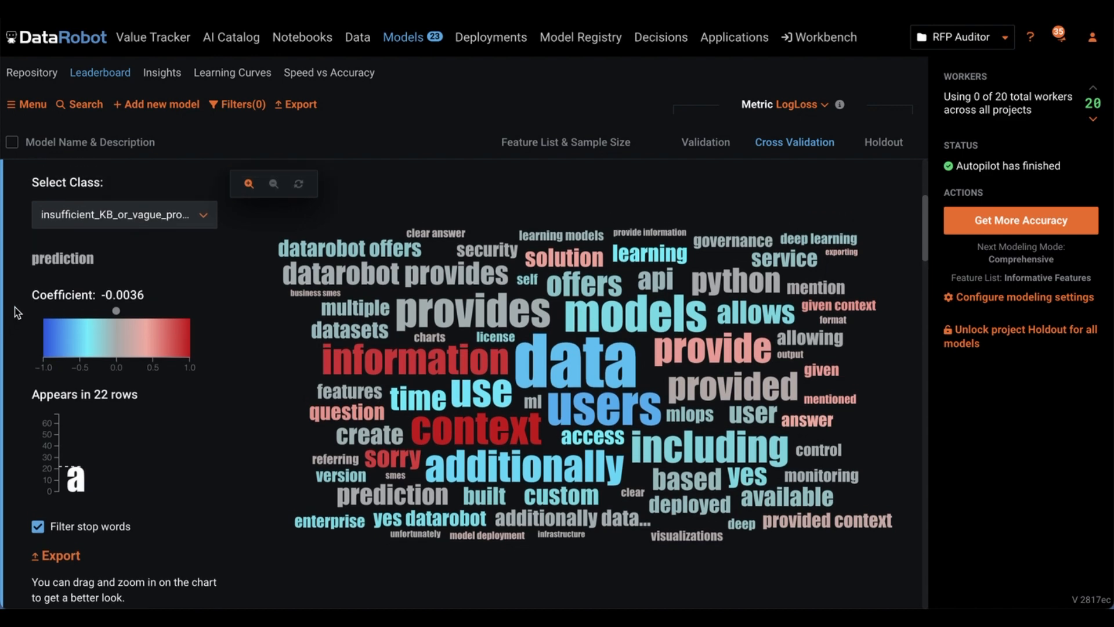
mouse_move(293, 369)
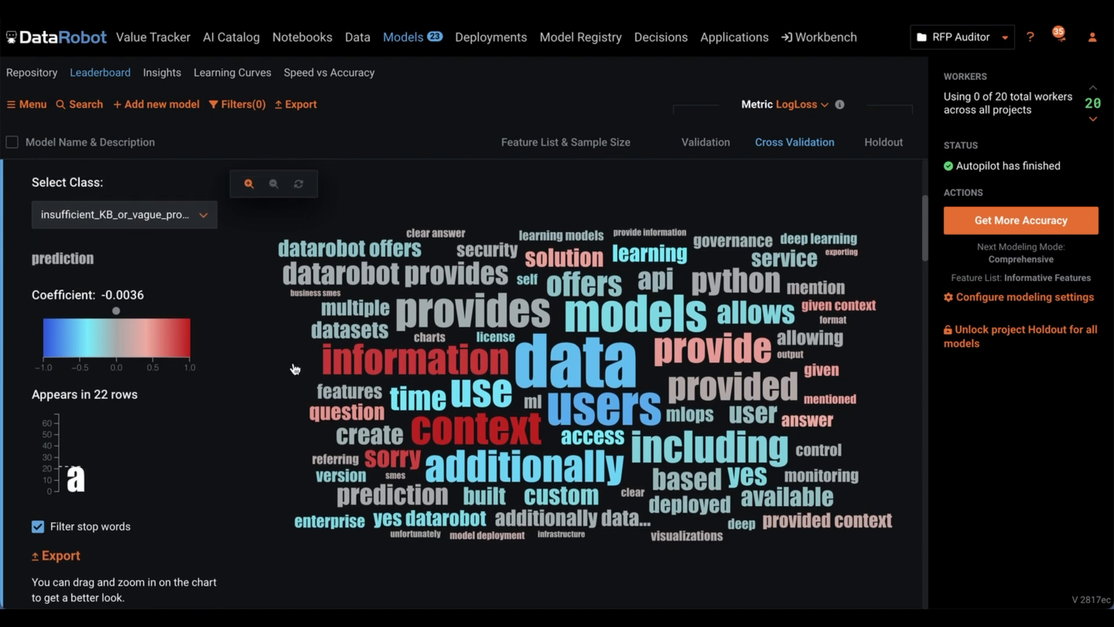
click(472, 430)
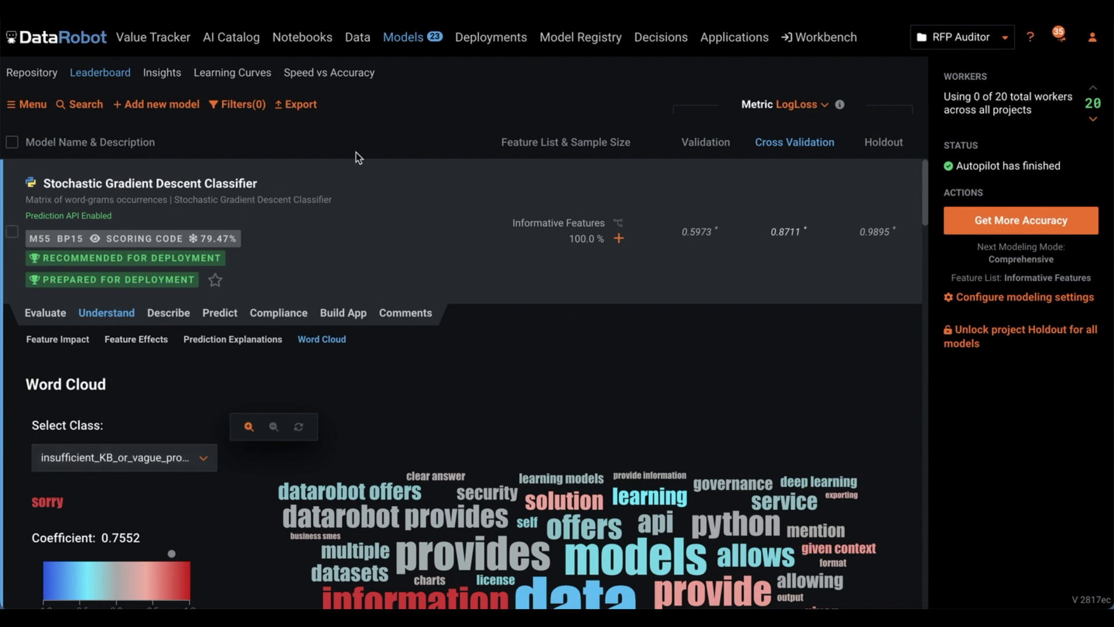
Review the deployment's custom metrics: 29 auto-drafted responses needing intervention, LLM cost 0.5447.
click(490, 37)
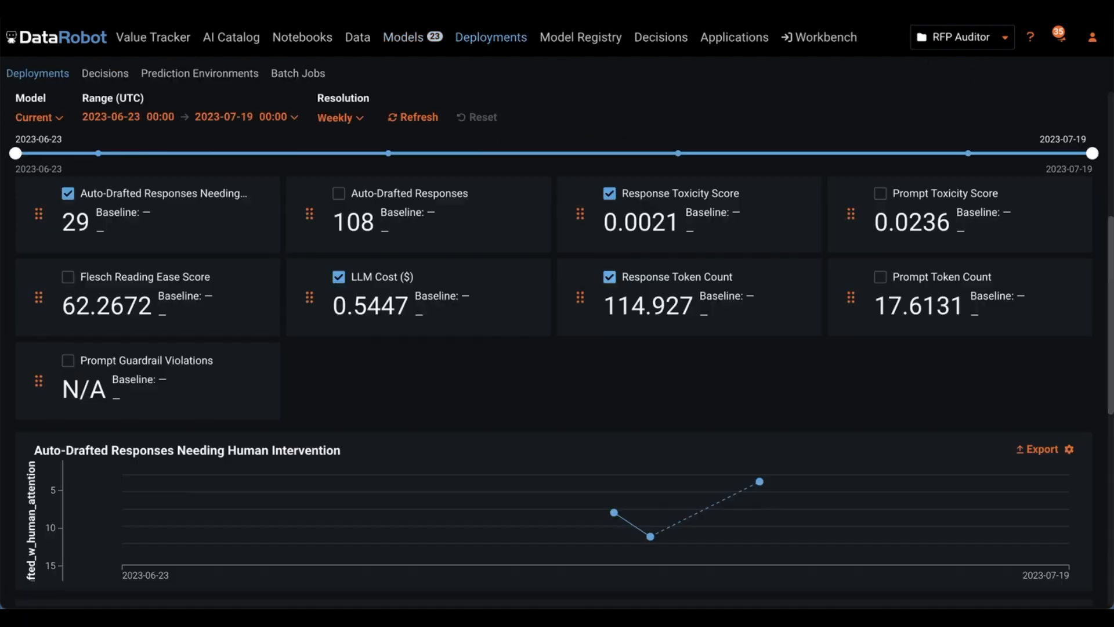
scroll(down, 3)
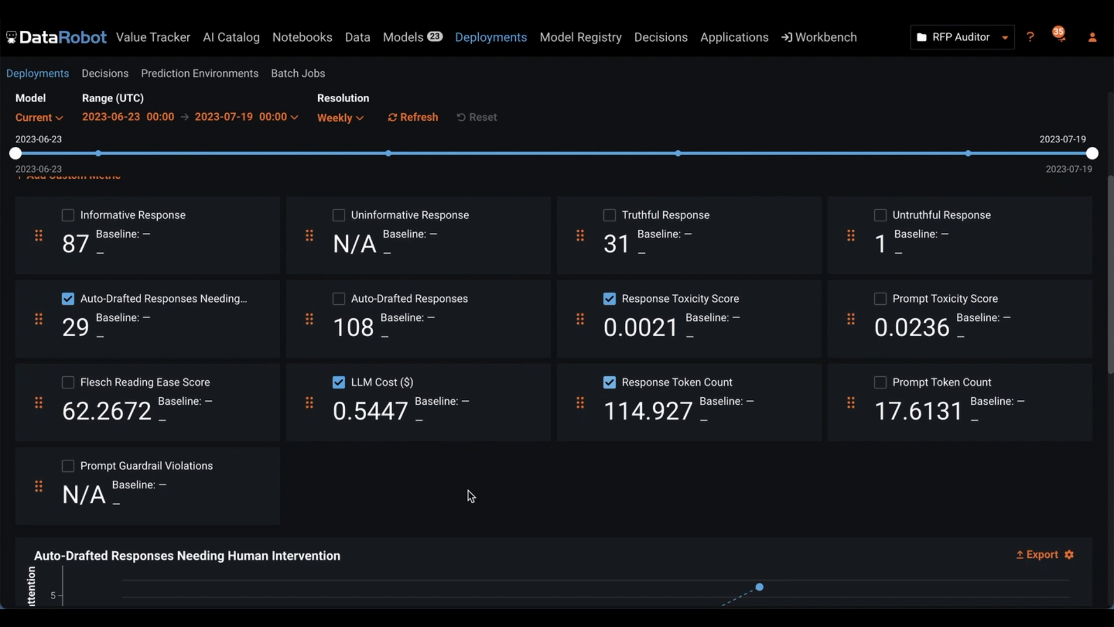
mouse_move(381, 411)
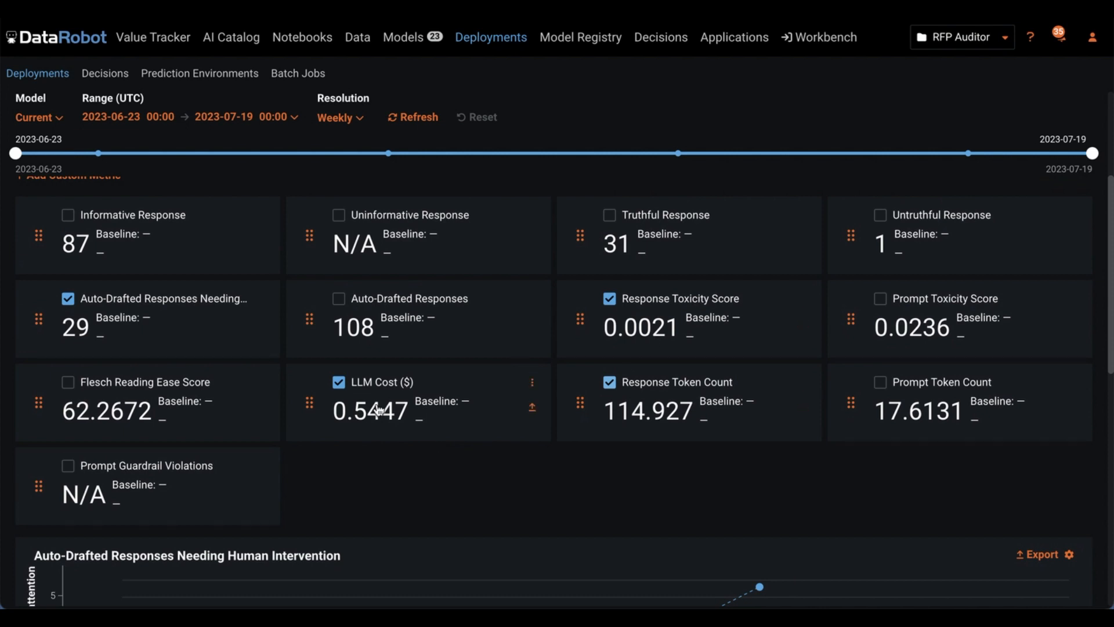
mouse_move(371, 470)
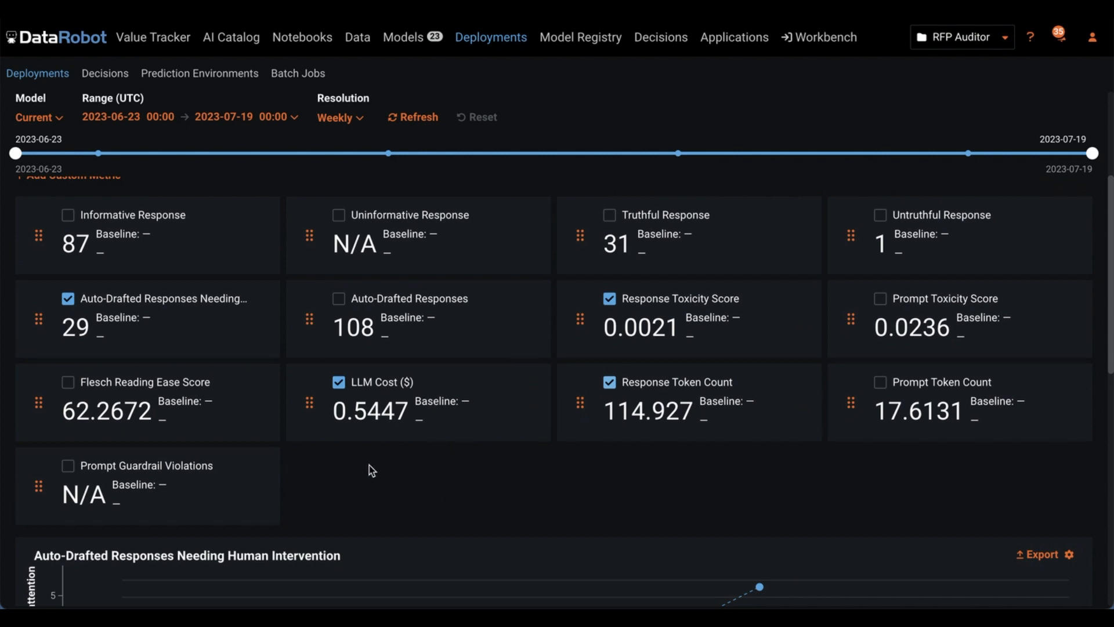
mouse_move(333, 467)
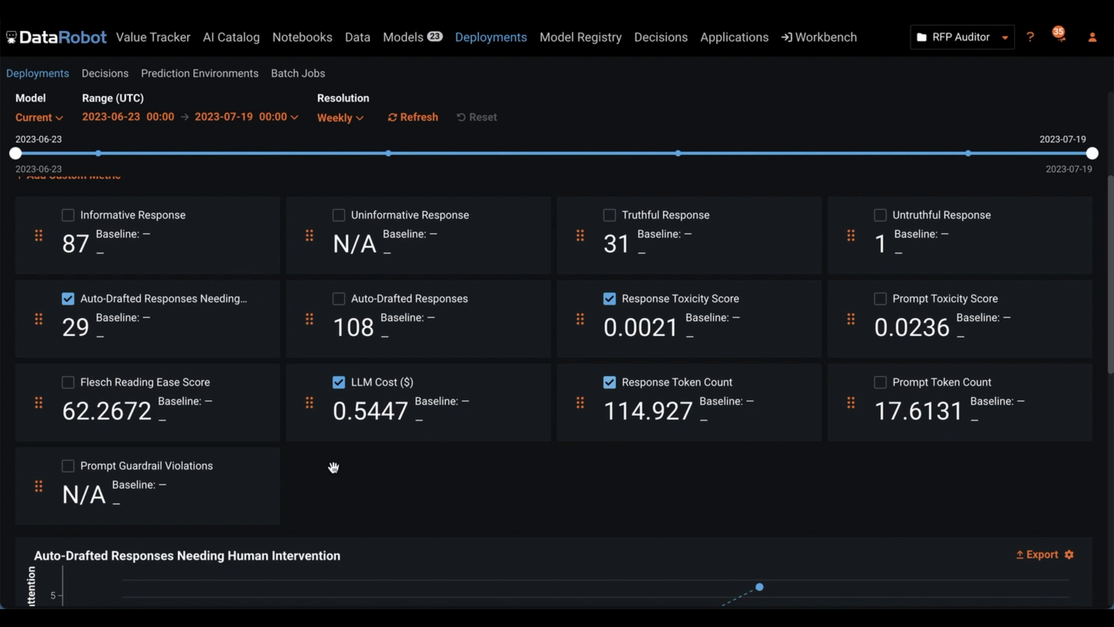
scroll(down, 3)
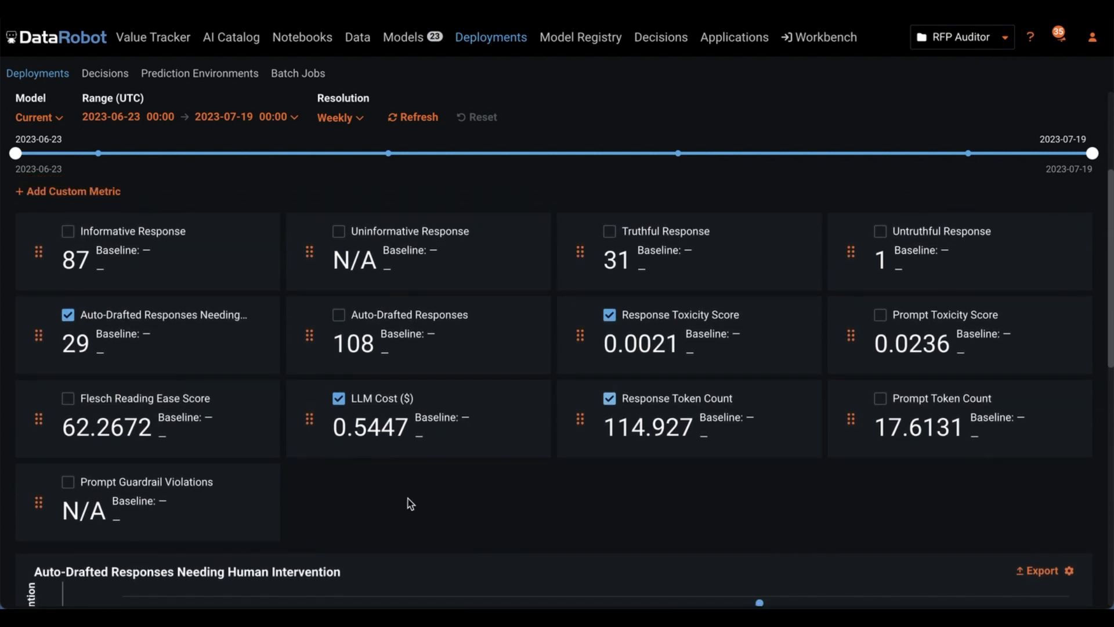
scroll(down, 3)
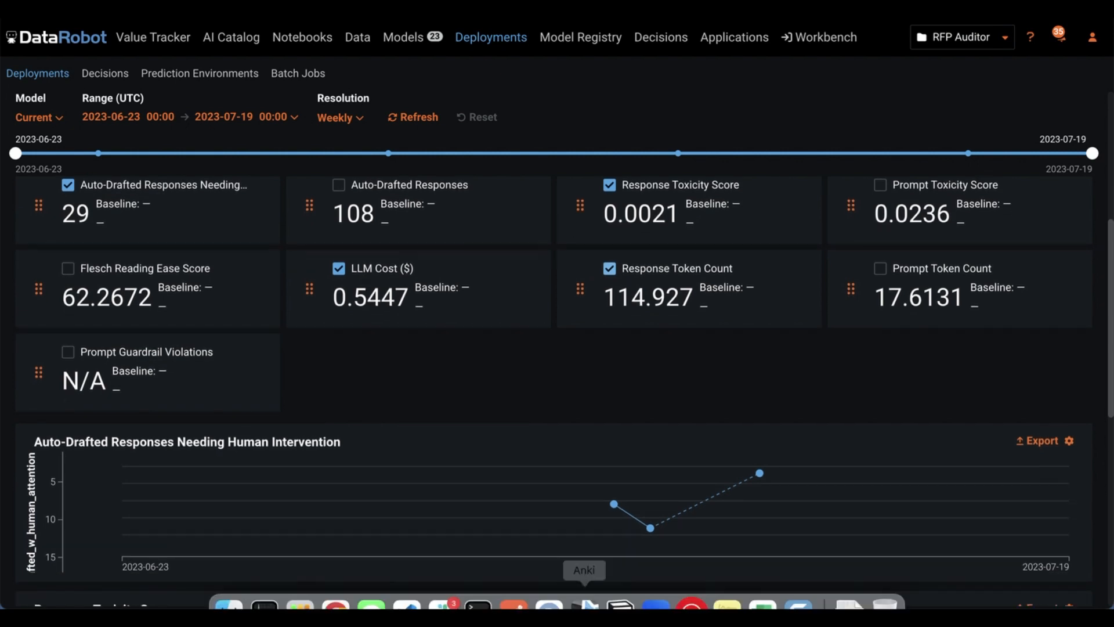
mouse_move(442, 583)
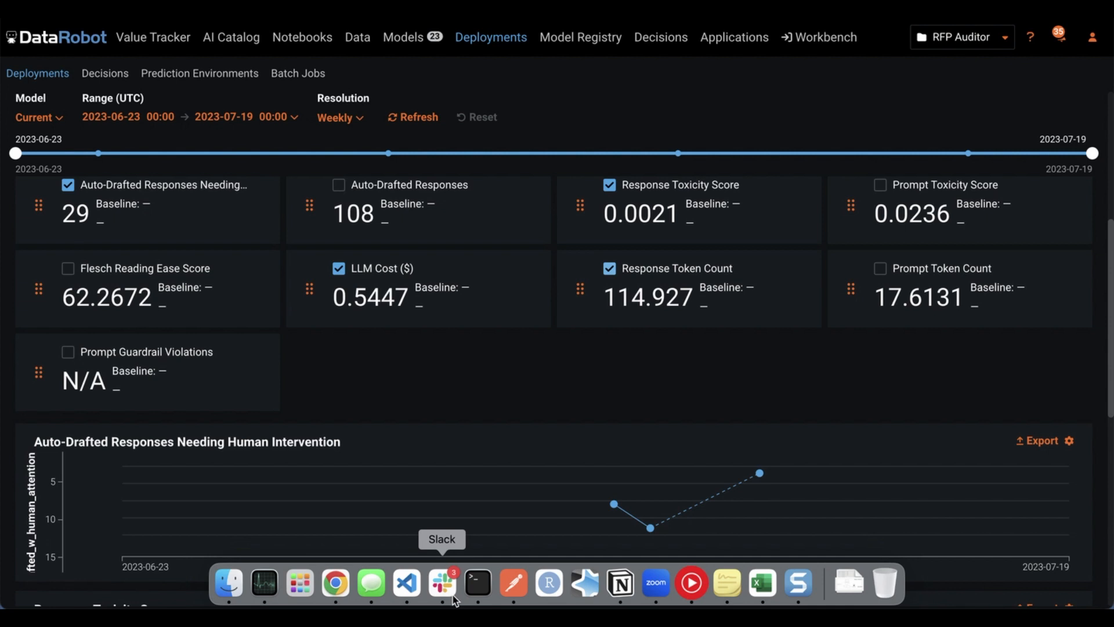
Show rfpbot's Correct-verdict answers to partitioning questions in the bod-demo-summer-23 Slack channel.
click(443, 583)
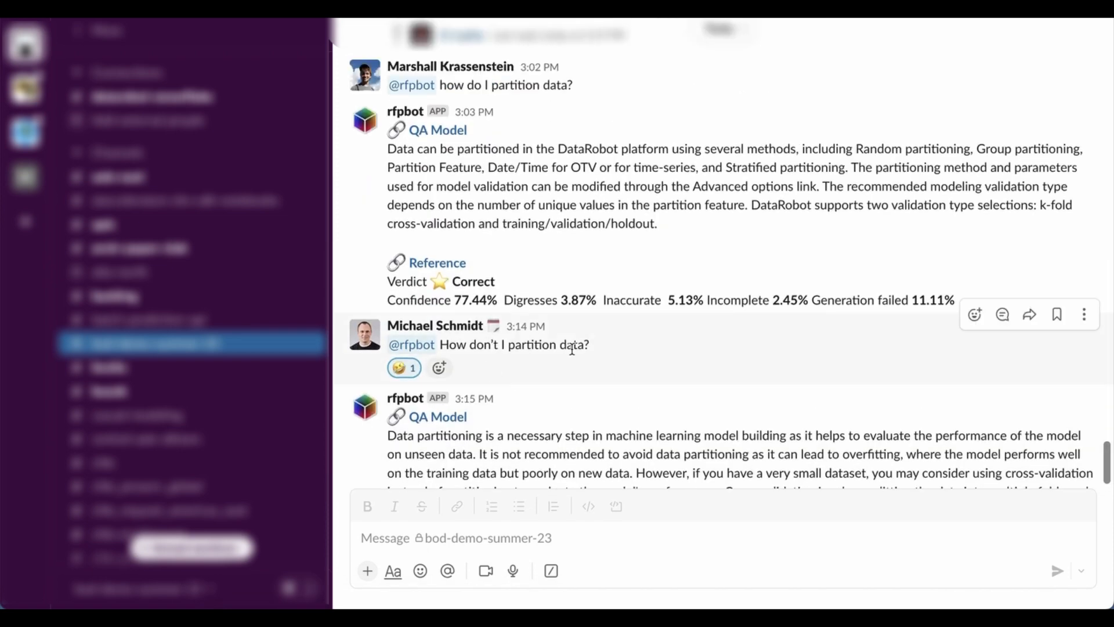
click(364, 144)
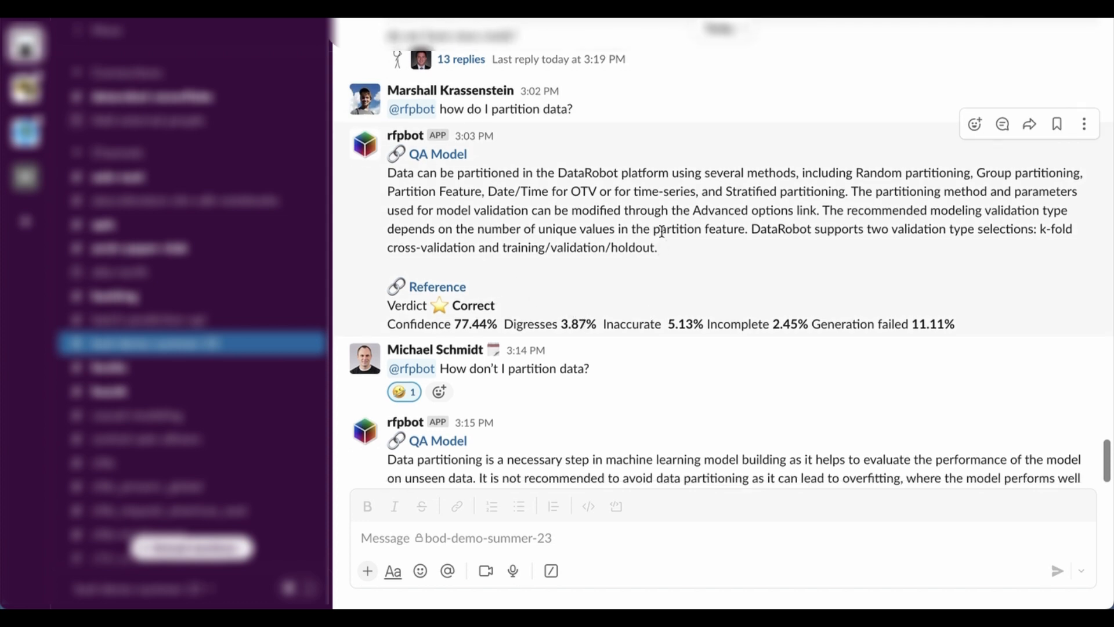
scroll(down, 3)
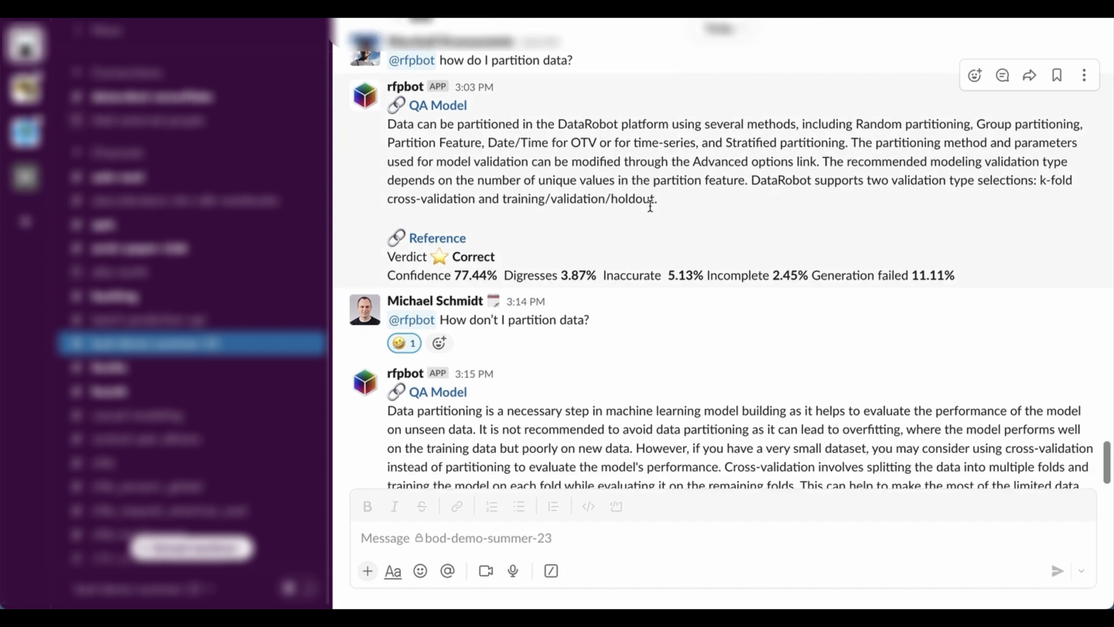
scroll(down, 3)
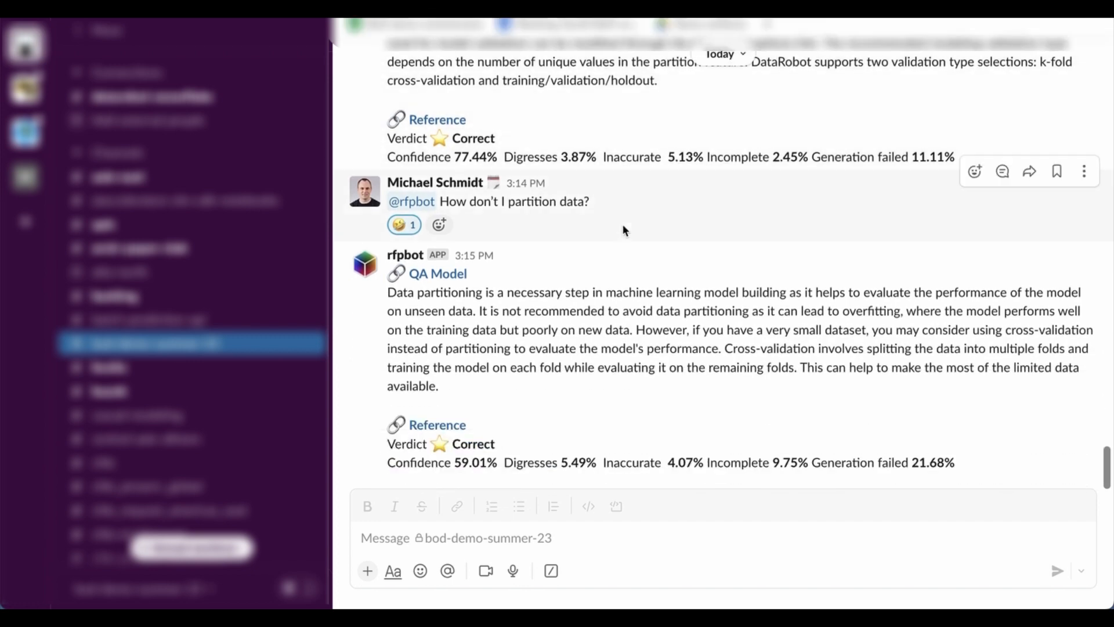